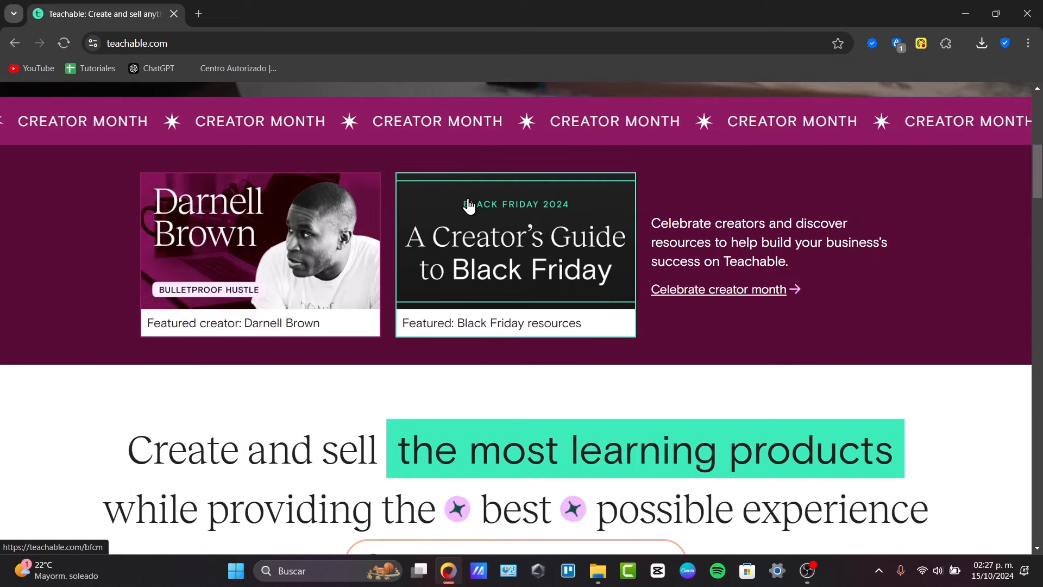
Browse the Teachable homepage and open the free account sign-up form.
{"action": "scroll", "scroll_direction": "down", "scroll_amount": 3}
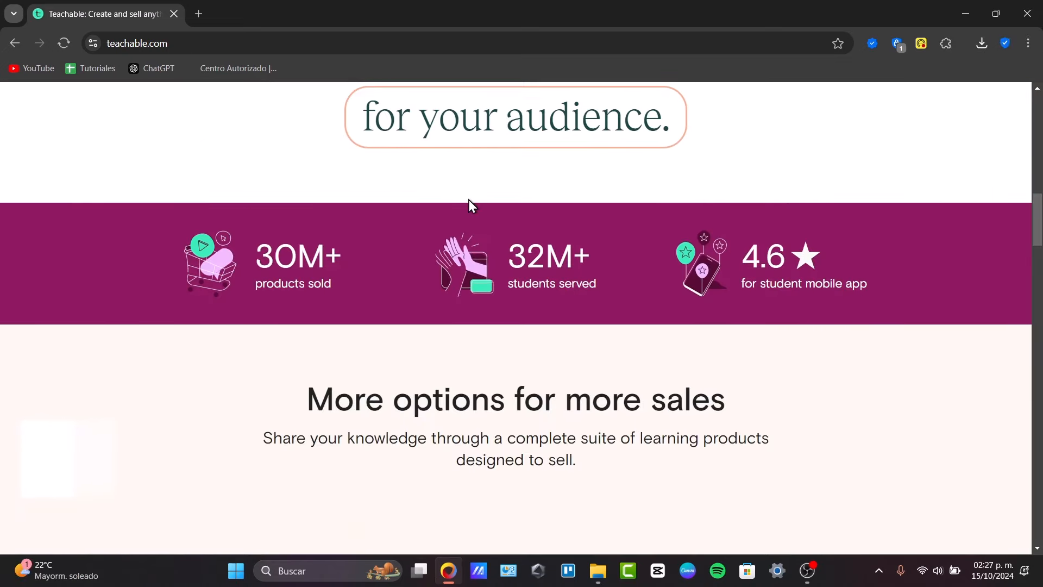
{"action": "scroll", "scroll_direction": "down", "scroll_amount": 3}
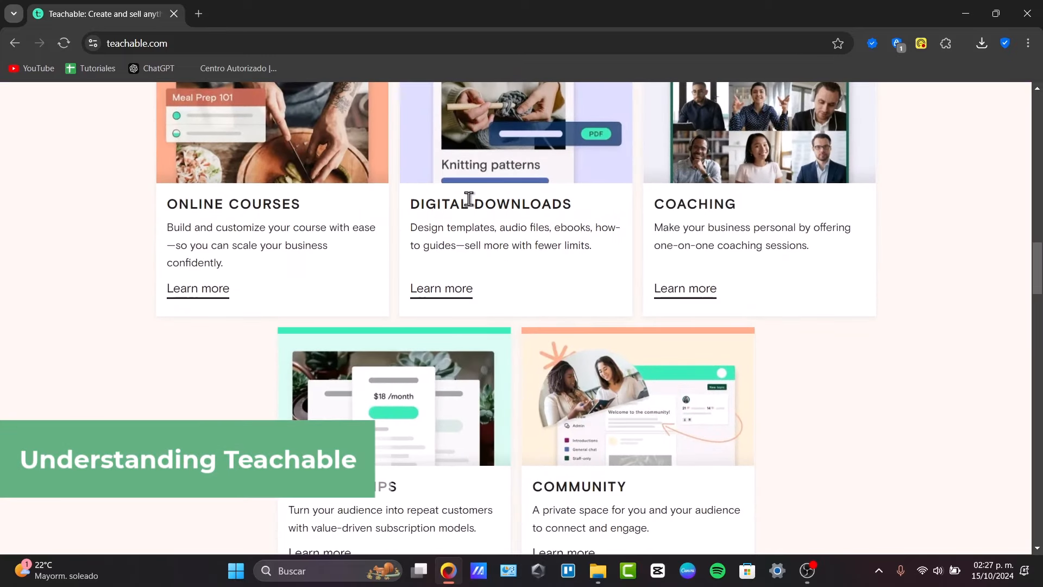
{"action": "scroll", "scroll_direction": "down", "scroll_amount": 3}
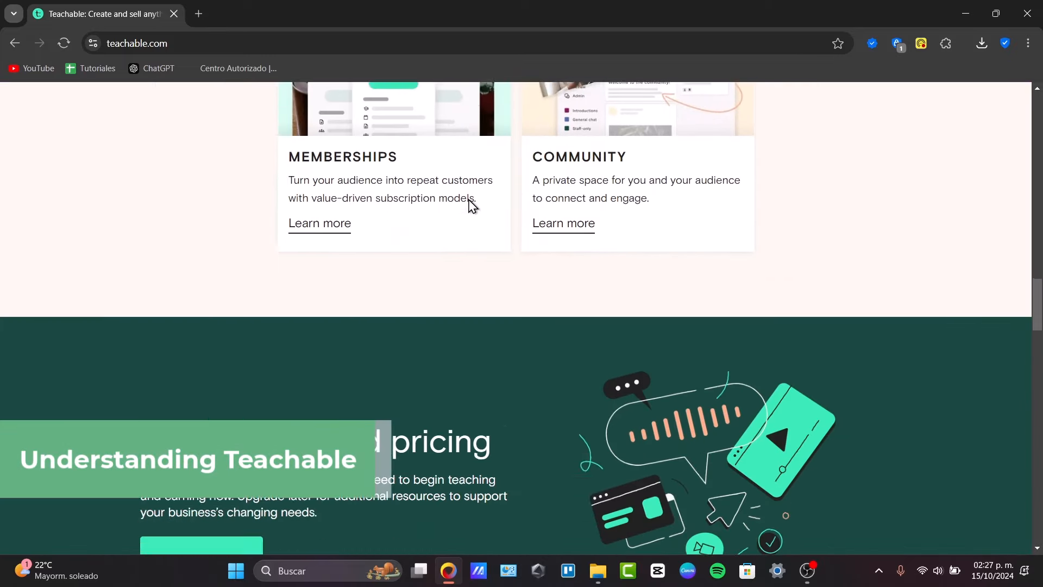
{"action": "scroll", "scroll_direction": "down", "scroll_amount": 3}
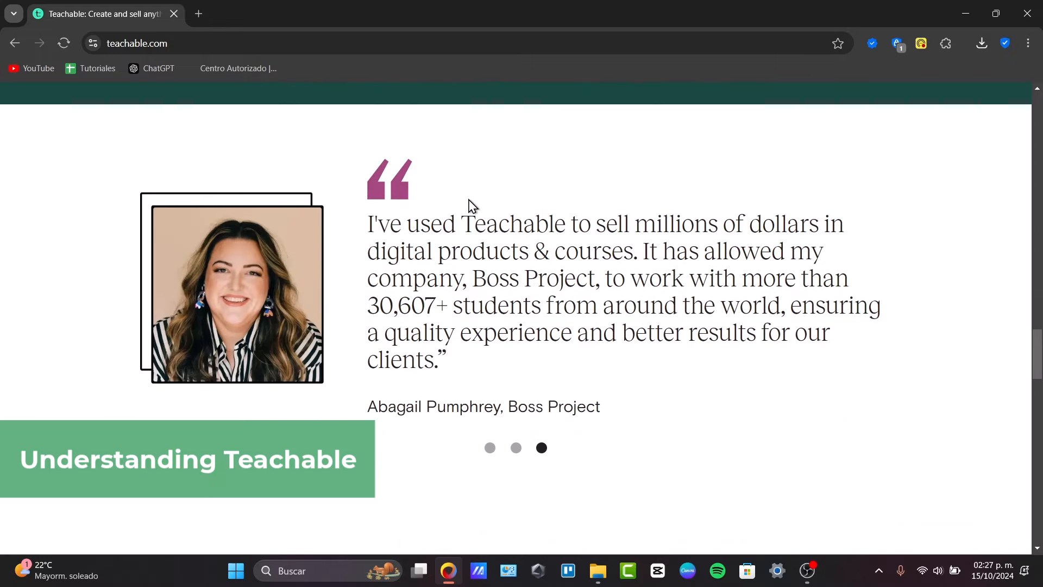
{"action": "scroll", "scroll_direction": "down", "scroll_amount": 3}
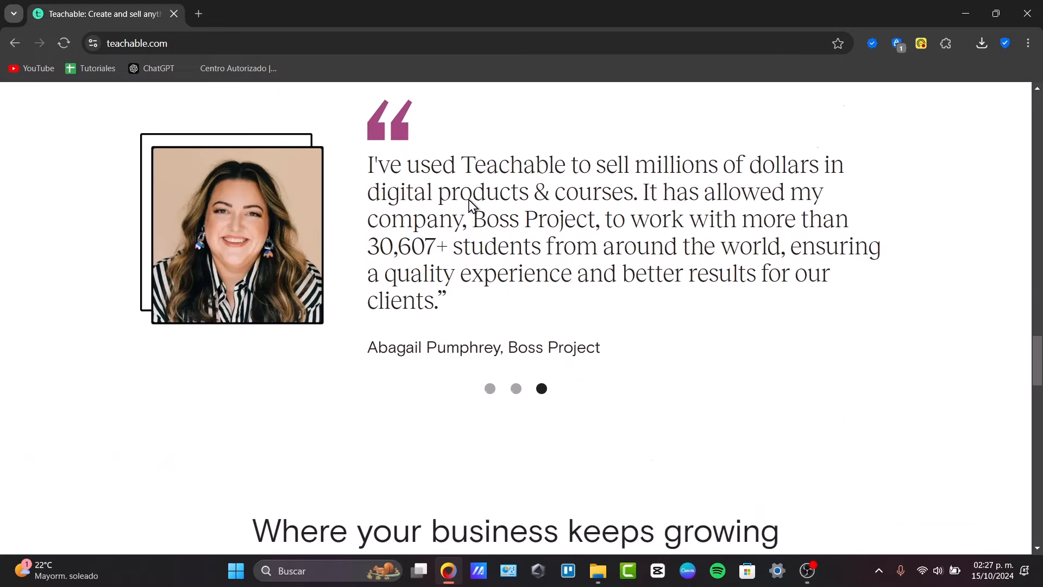
{"action": "scroll", "scroll_direction": "down", "scroll_amount": 3}
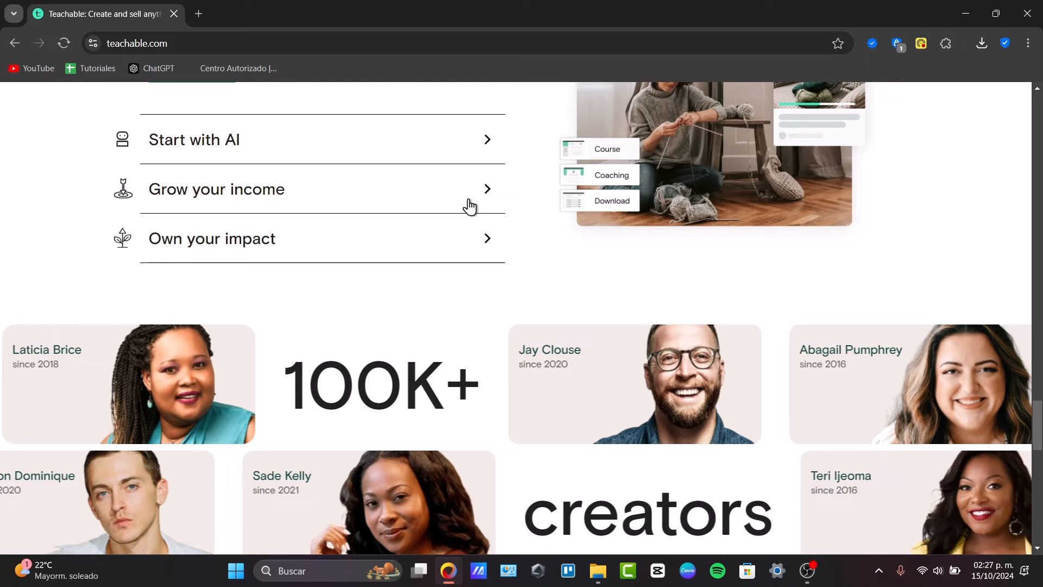
{"action": "scroll", "scroll_direction": "down", "scroll_amount": 3}
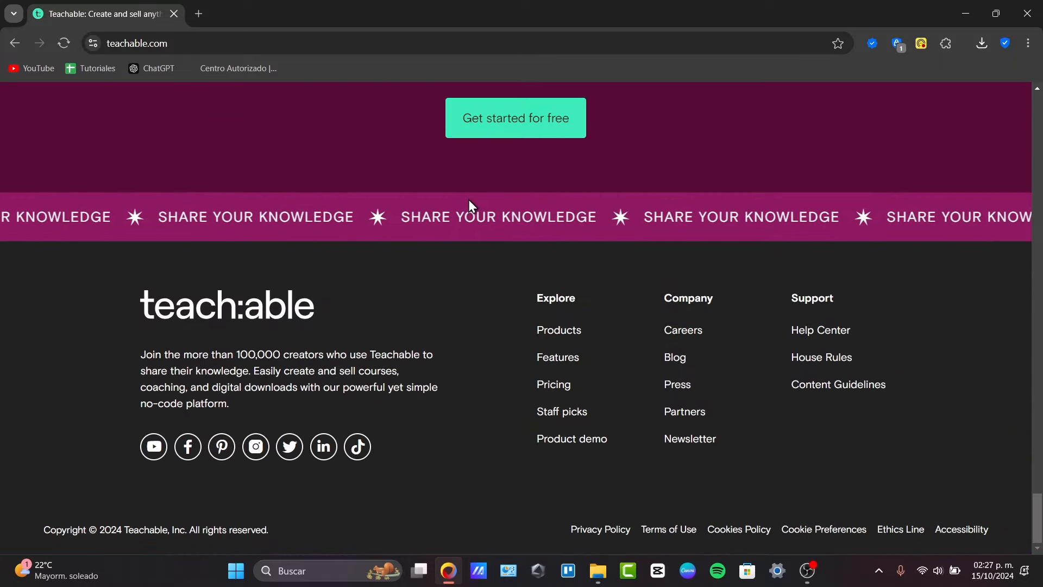
{"action": "scroll", "scroll_direction": "up", "scroll_amount": 3}
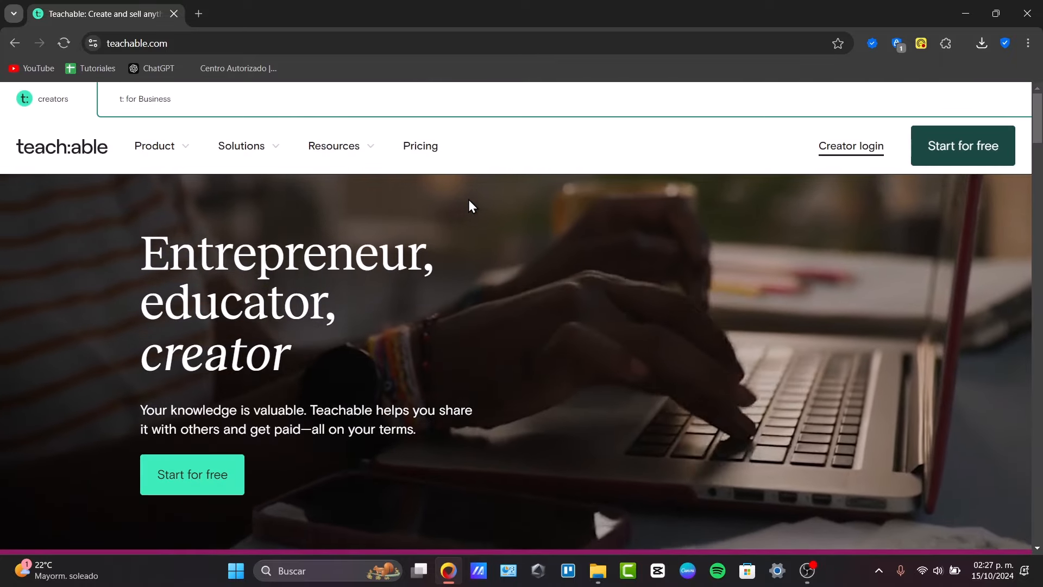
{"action": "left_click", "coordinate": [961, 145]}
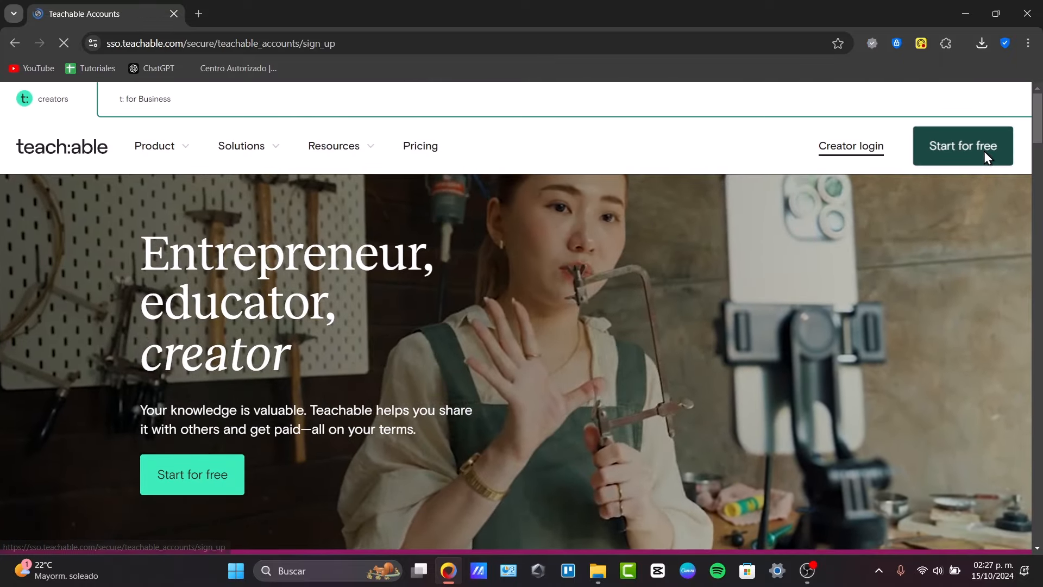
{"action": "left_click", "coordinate": [962, 146]}
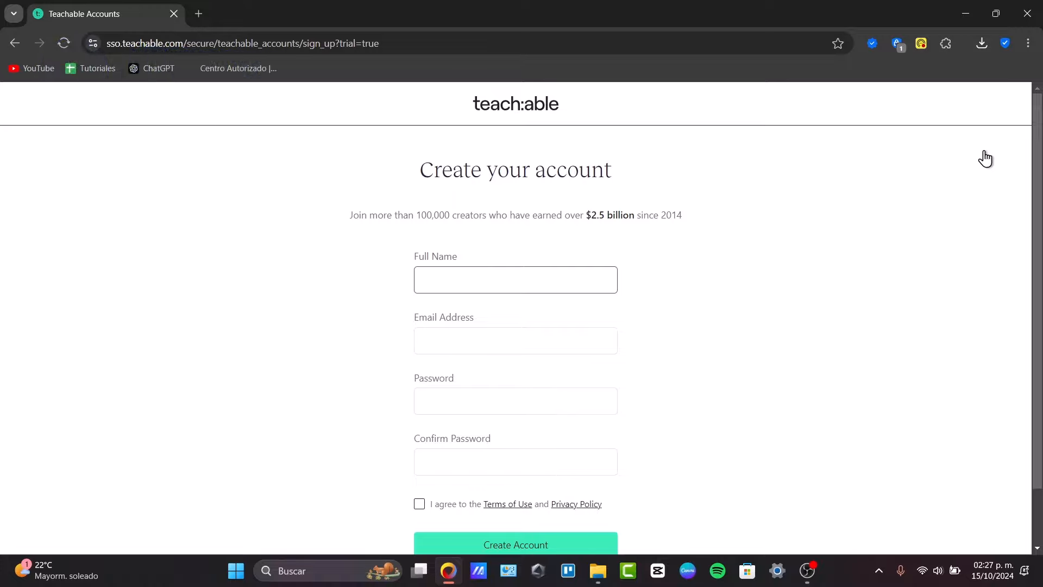
Fill in name and email, accept the Terms of Use and Privacy Policy, and create the account.
{"action": "scroll", "scroll_direction": "down", "scroll_amount": 3}
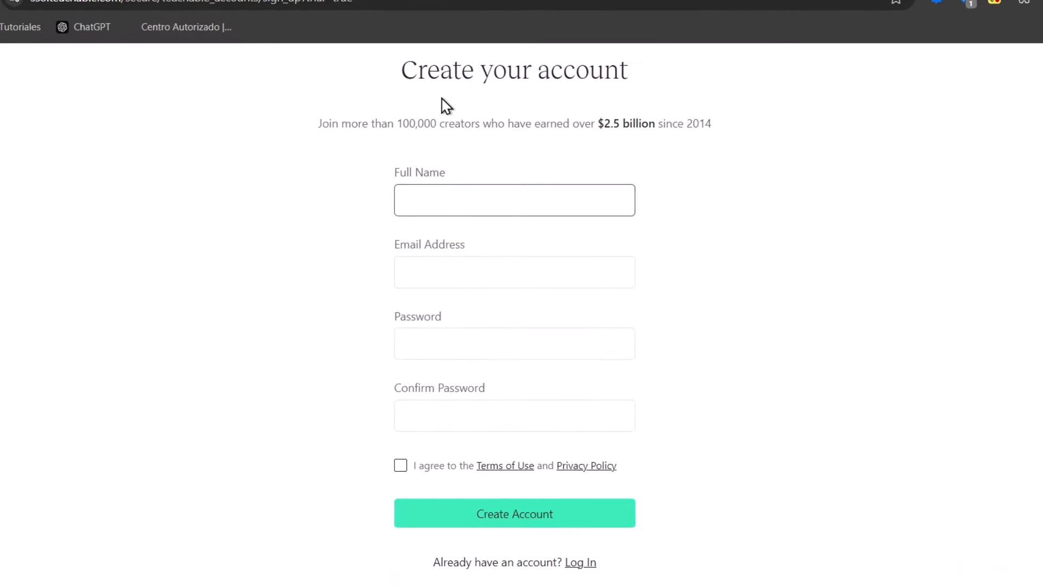
{"action": "left_click", "coordinate": [513, 198]}
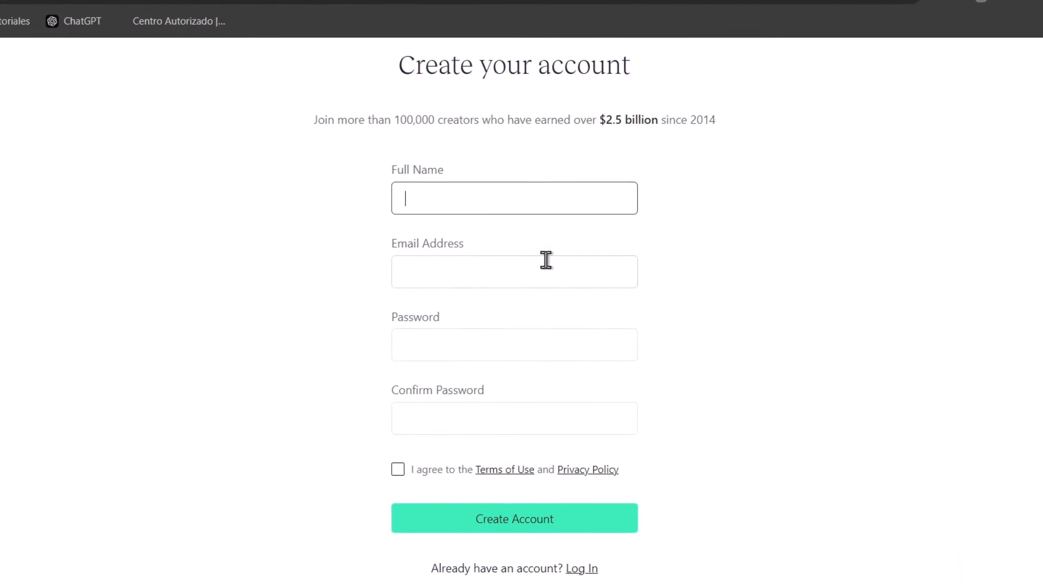
{"action": "left_click", "coordinate": [513, 518]}
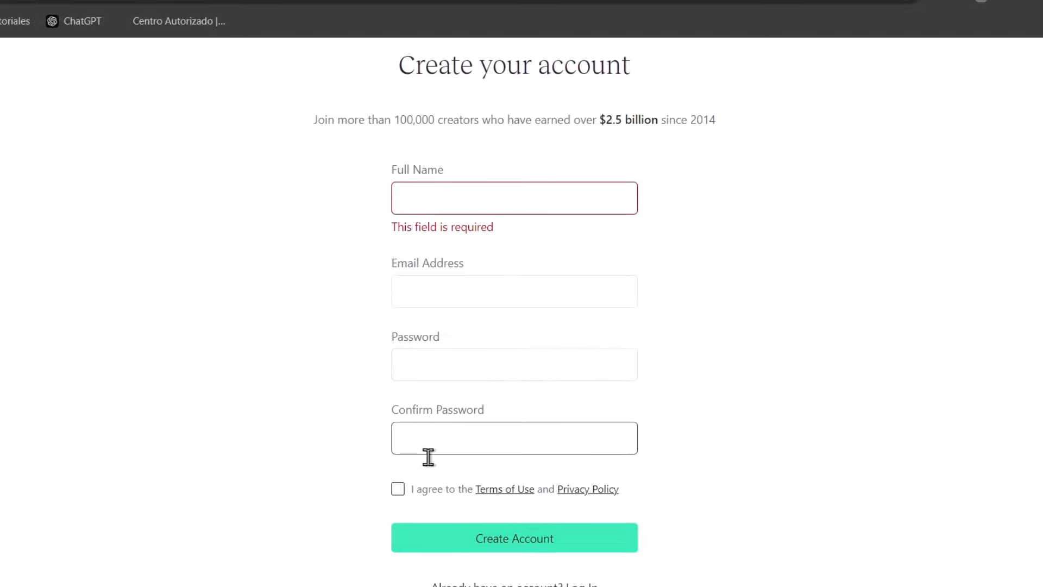
{"action": "left_click", "coordinate": [397, 488]}
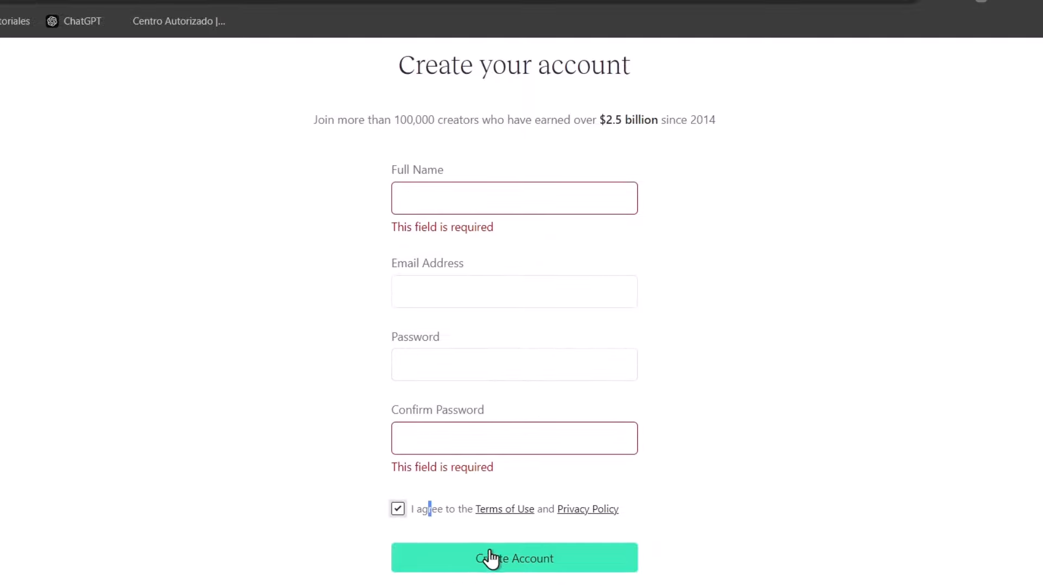
{"action": "left_click", "coordinate": [514, 557]}
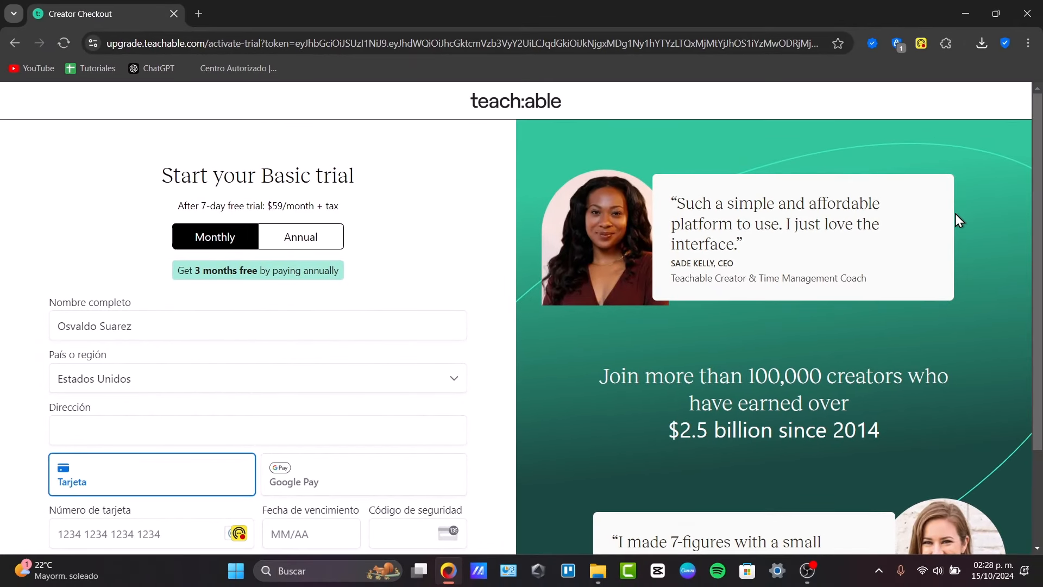
{"action": "scroll", "scroll_direction": "down", "scroll_amount": 3}
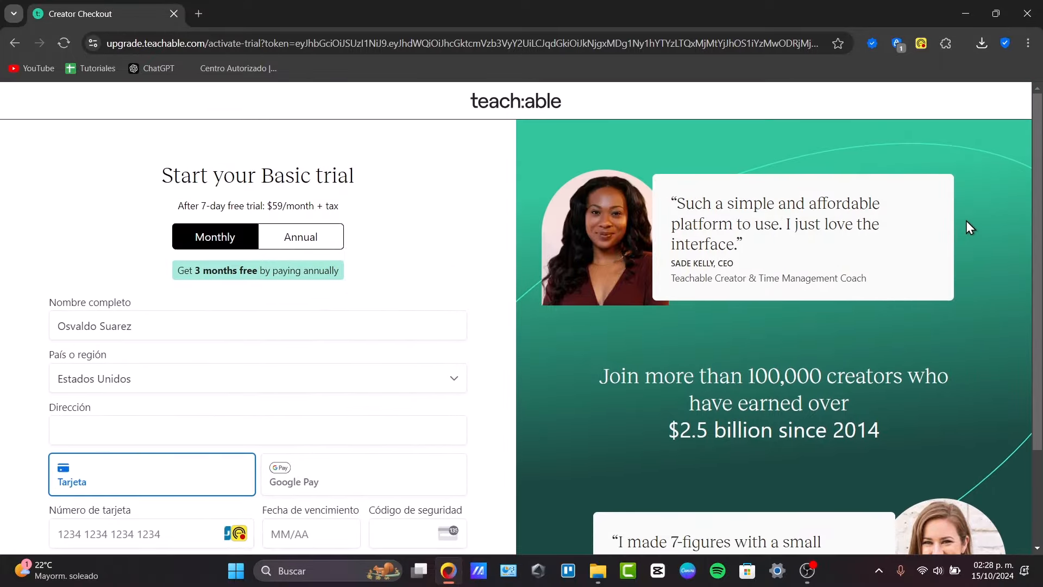
{"action": "mouse_move", "coordinate": [252, 317]}
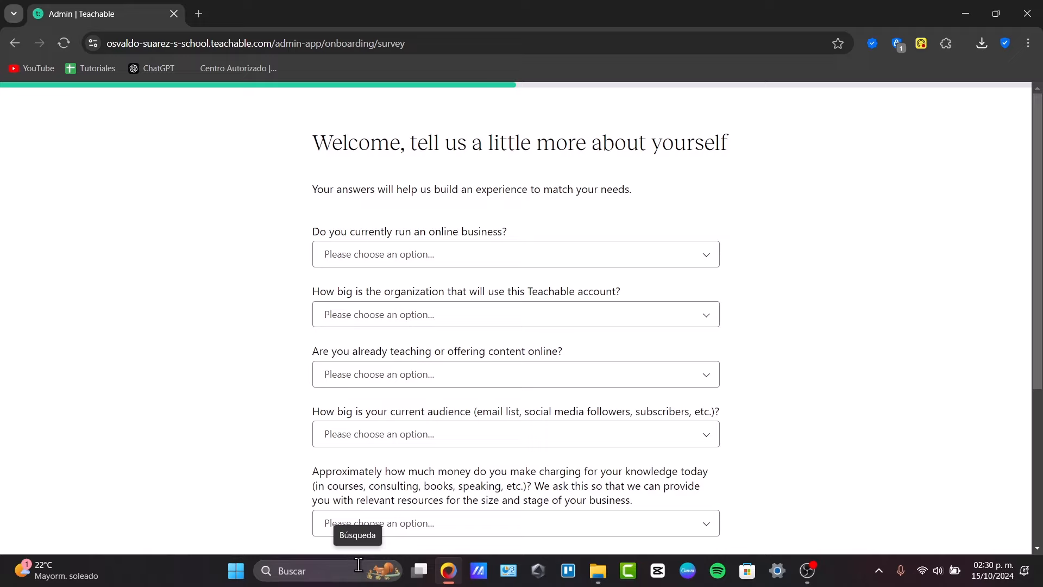
{"action": "mouse_move", "coordinate": [797, 214]}
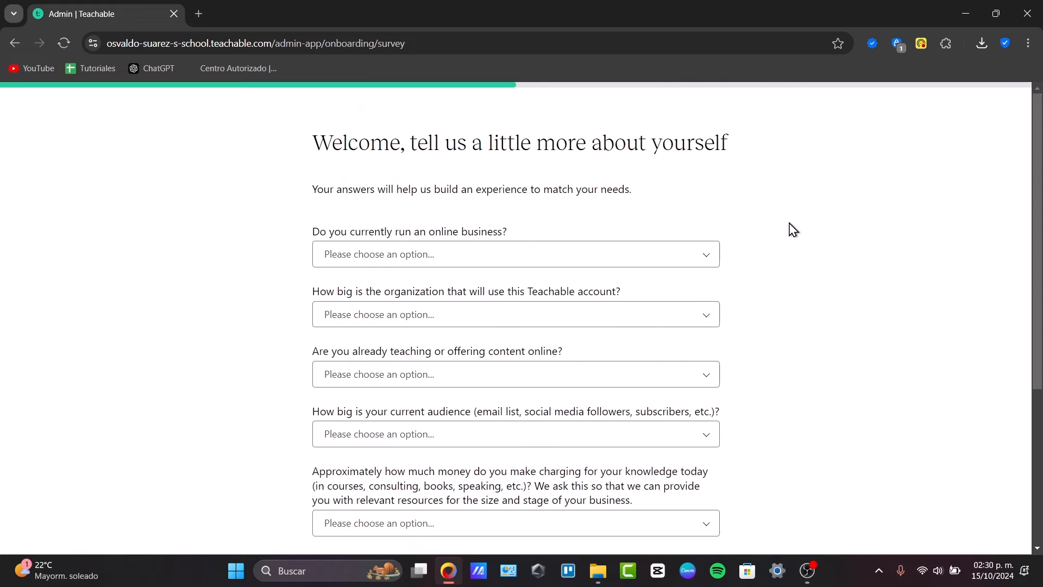
Answer the business questions: part-time, 2-4 people, content creator, content online elsewhere.
{"action": "left_click", "coordinate": [515, 254]}
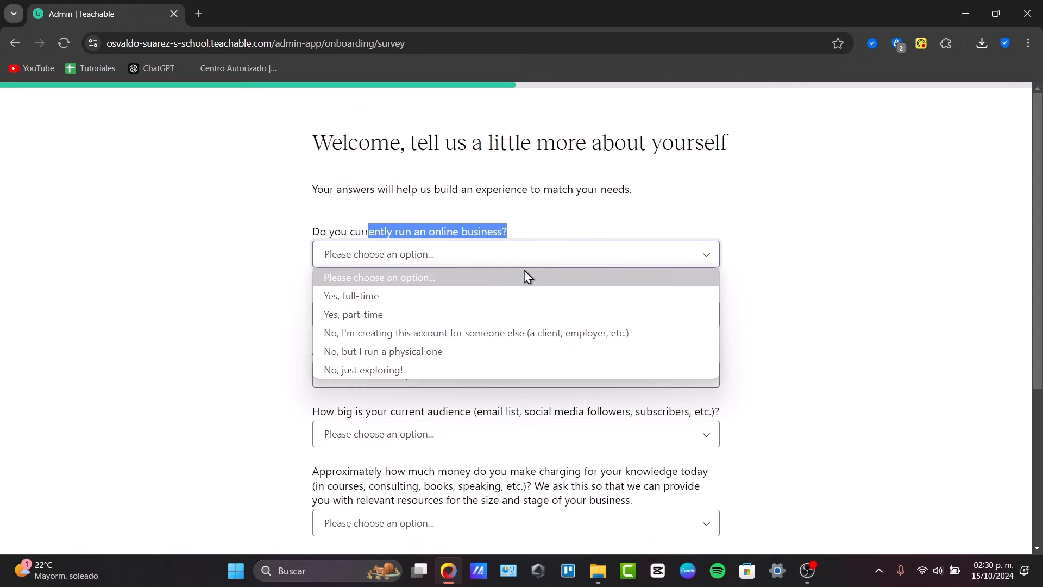
{"action": "left_click", "coordinate": [354, 314]}
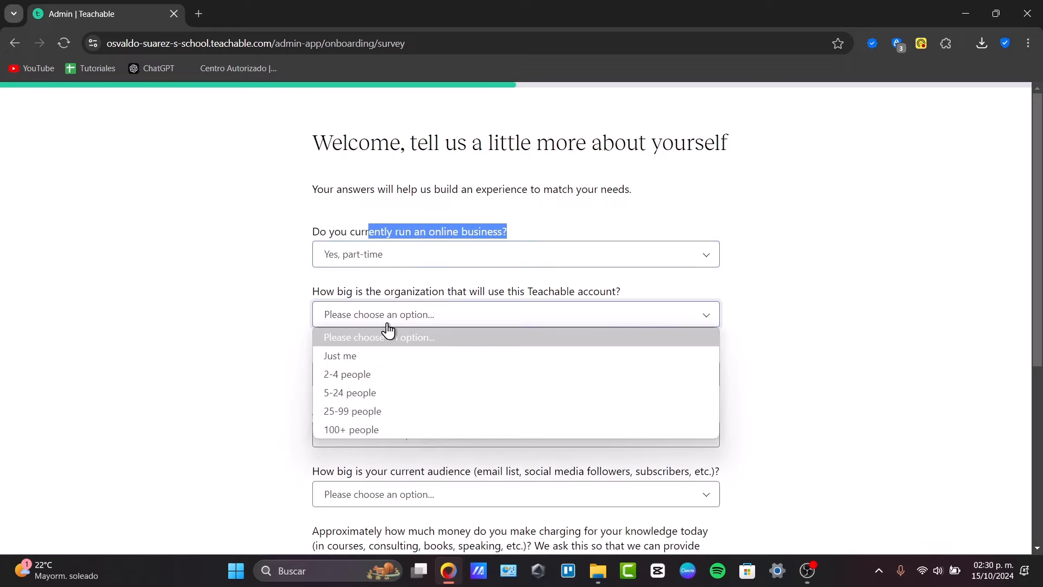
{"action": "left_click", "coordinate": [347, 373]}
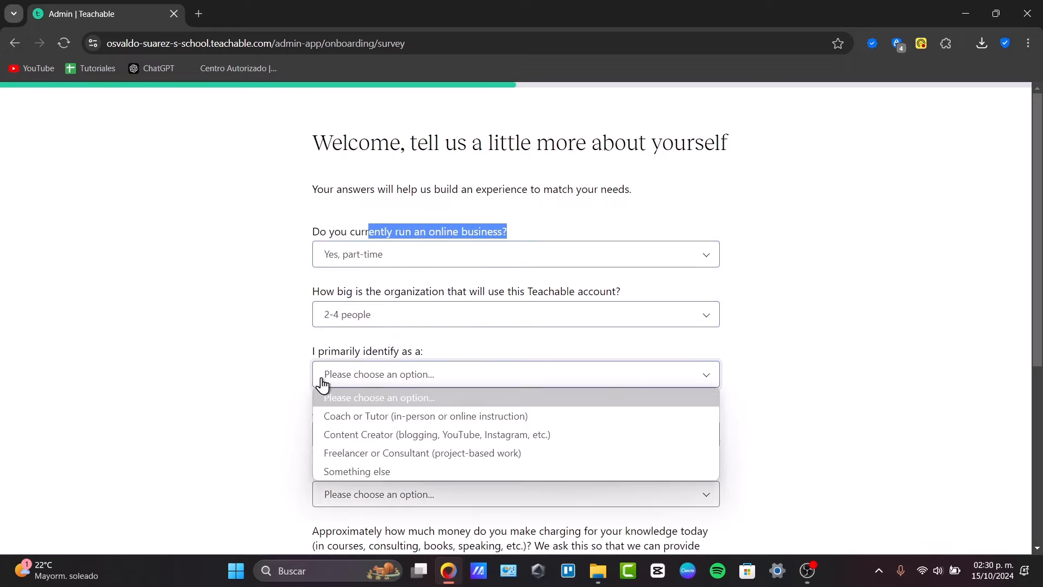
{"action": "left_click", "coordinate": [436, 435]}
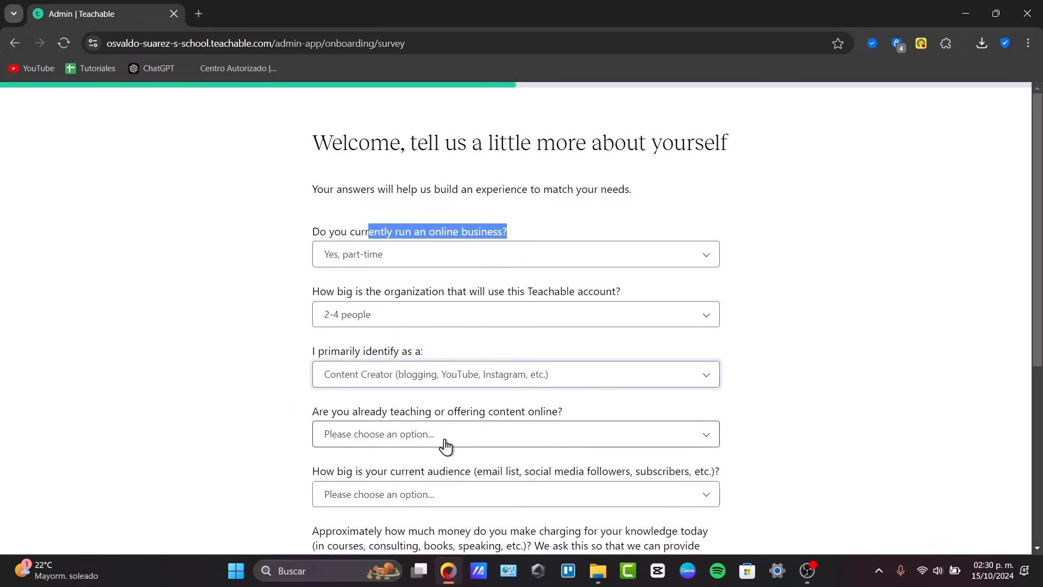
{"action": "left_click", "coordinate": [515, 433]}
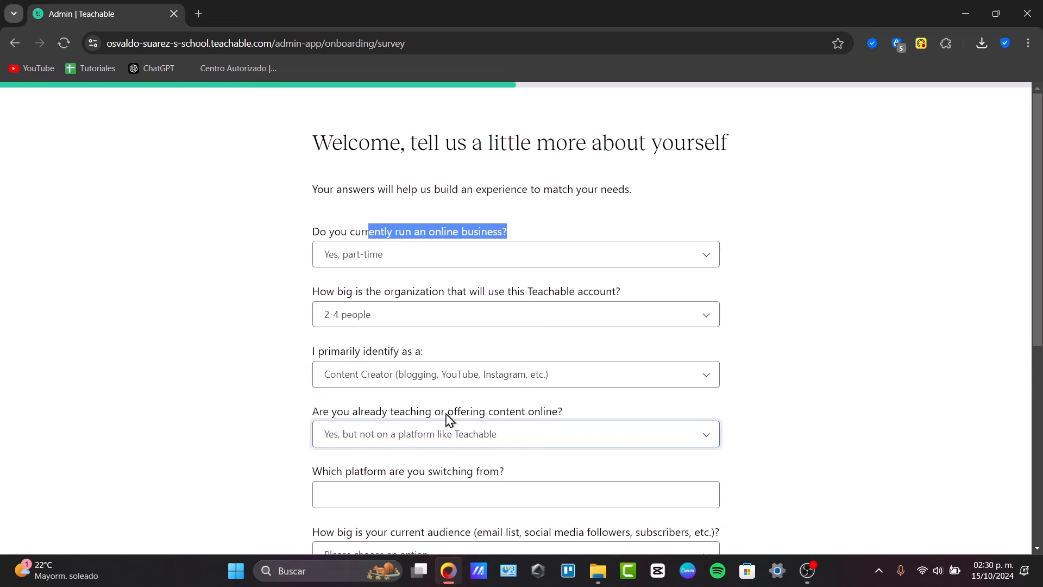
{"action": "scroll", "scroll_direction": "down", "scroll_amount": 3}
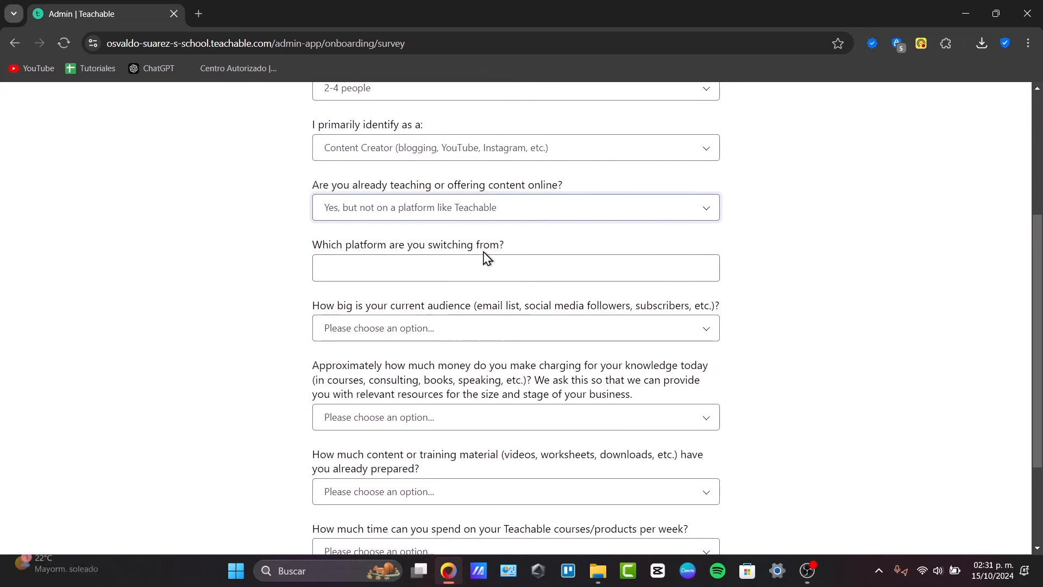
Answer just getting started, 1–1,000 audience and $1–$5k revenue, then submit the survey.
{"action": "left_click", "coordinate": [515, 268]}
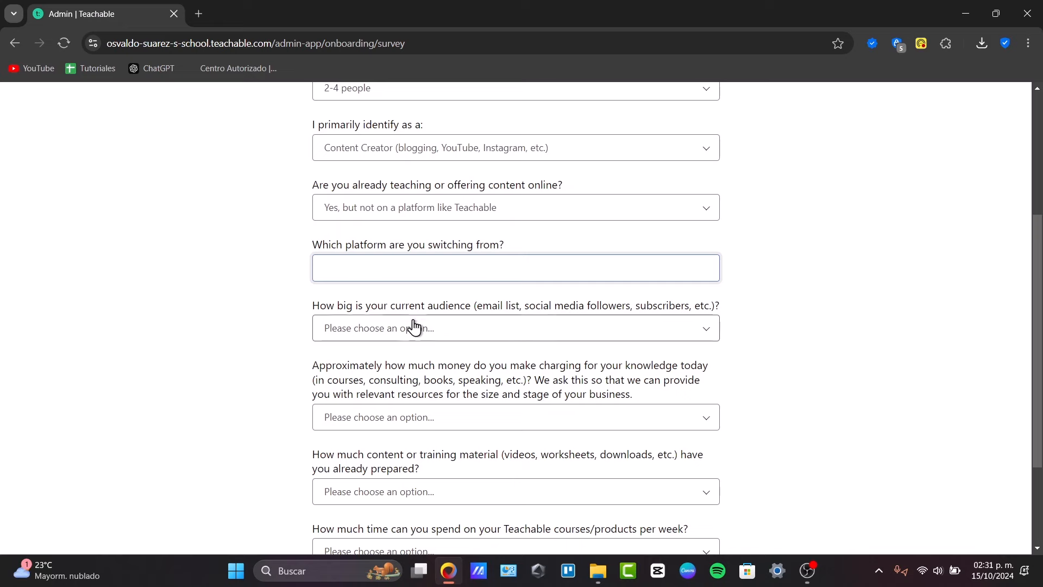
{"action": "left_click", "coordinate": [515, 327]}
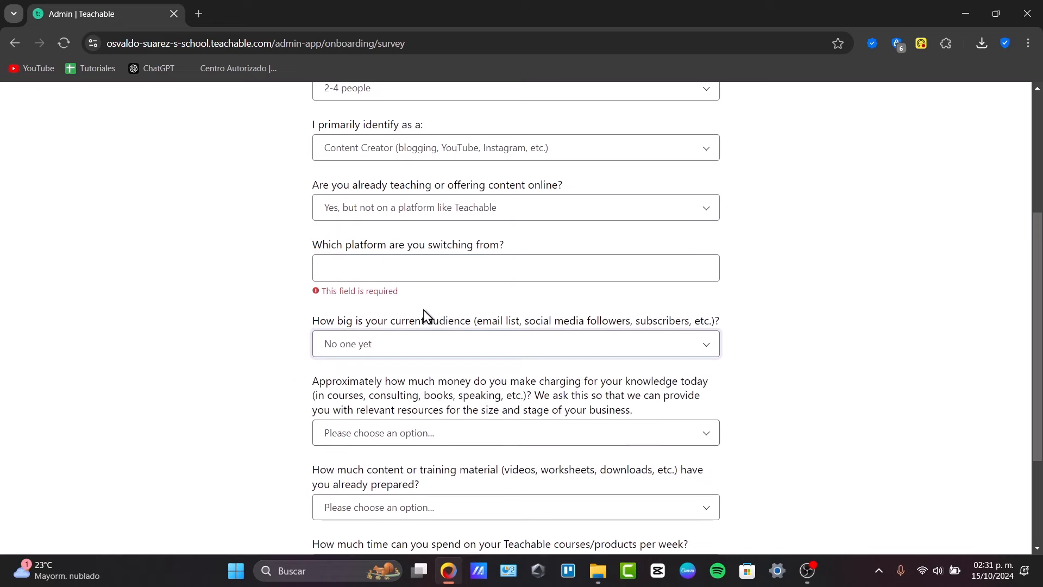
{"action": "left_click", "coordinate": [515, 207]}
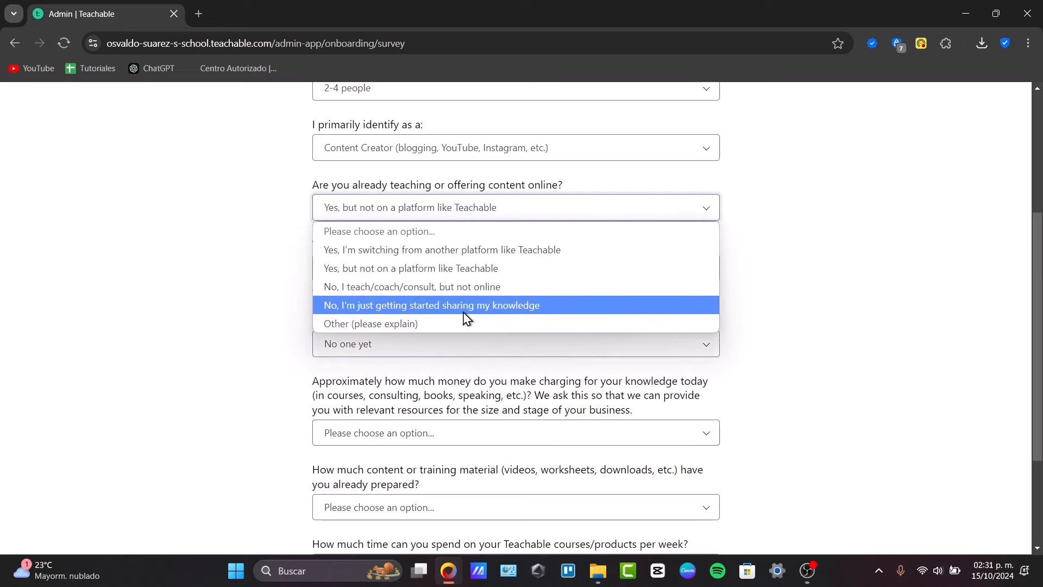
{"action": "left_click", "coordinate": [429, 305]}
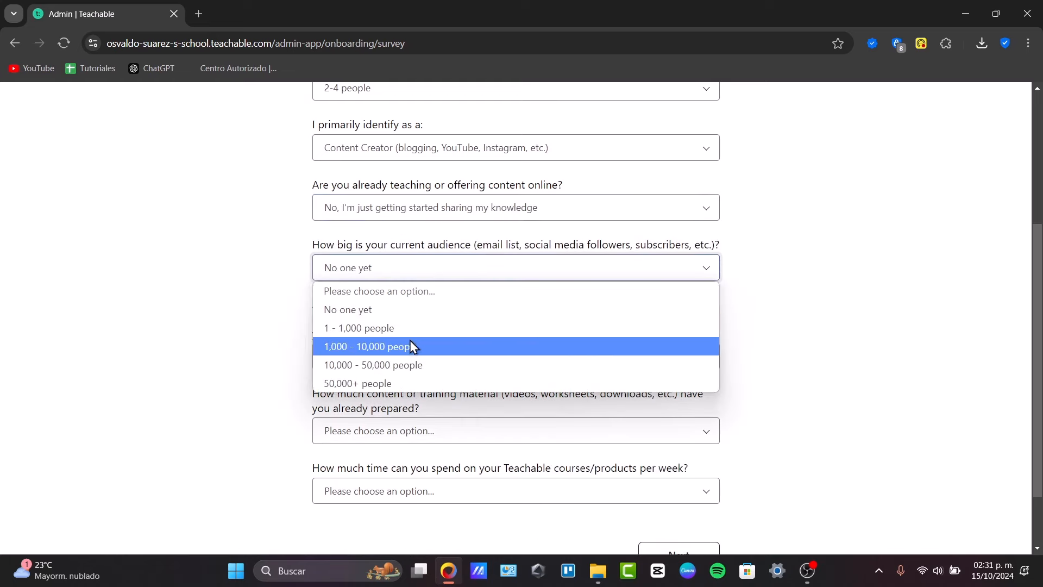
{"action": "left_click", "coordinate": [358, 327]}
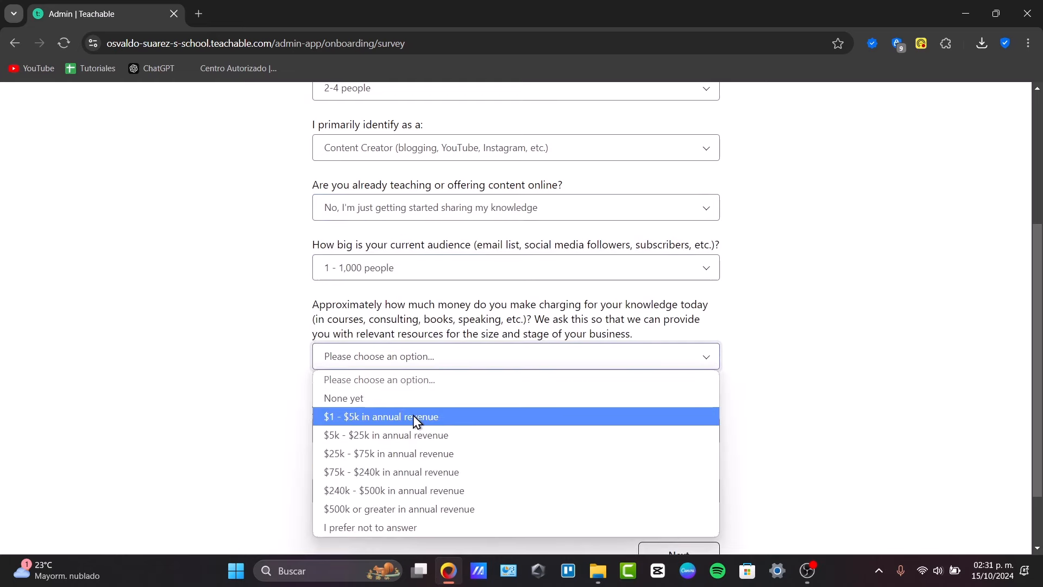
{"action": "left_click", "coordinate": [377, 416]}
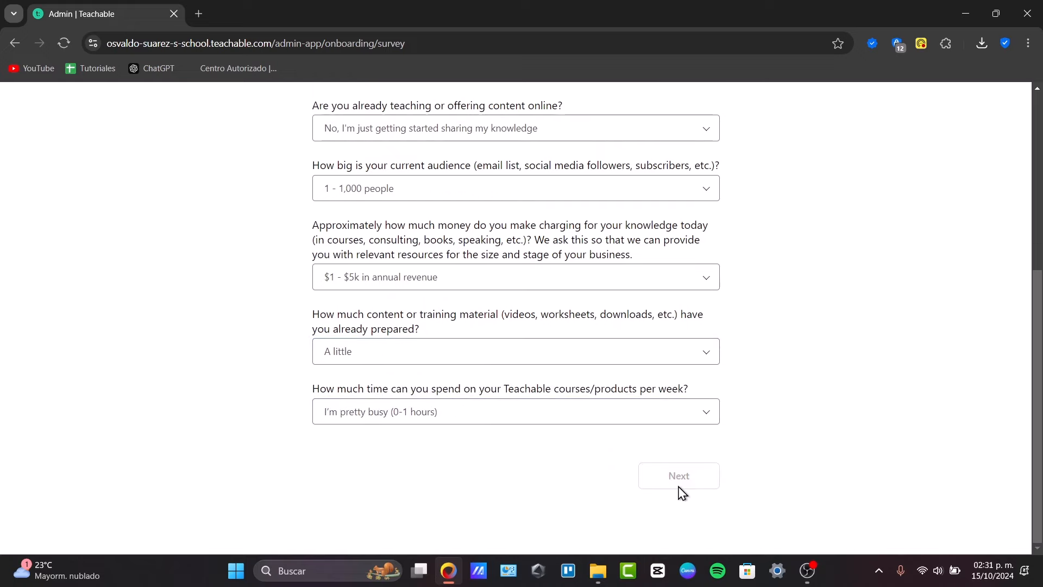
{"action": "left_click", "coordinate": [677, 474]}
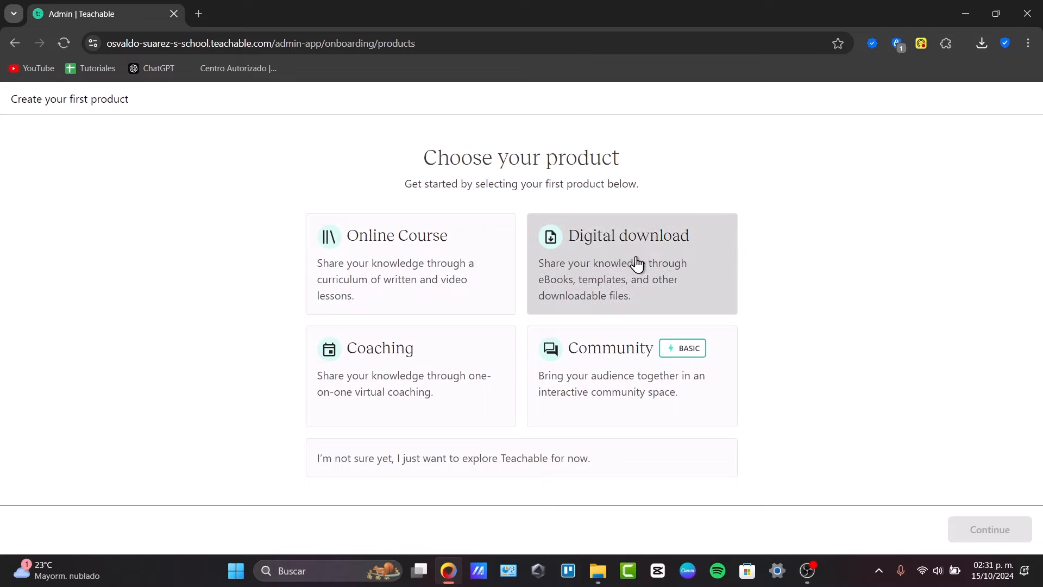
{"action": "mouse_move", "coordinate": [539, 386]}
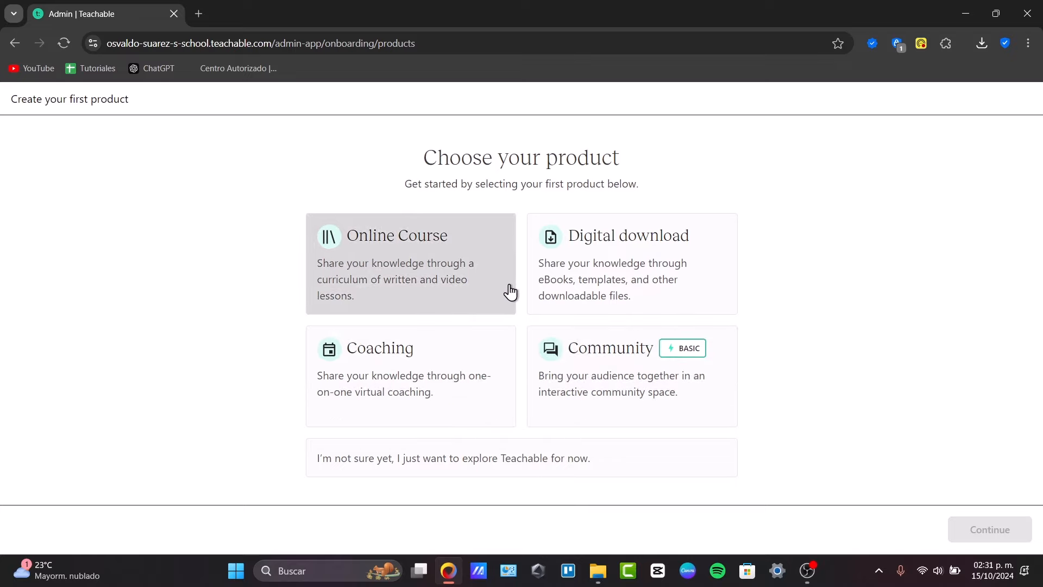
{"action": "mouse_move", "coordinate": [450, 362]}
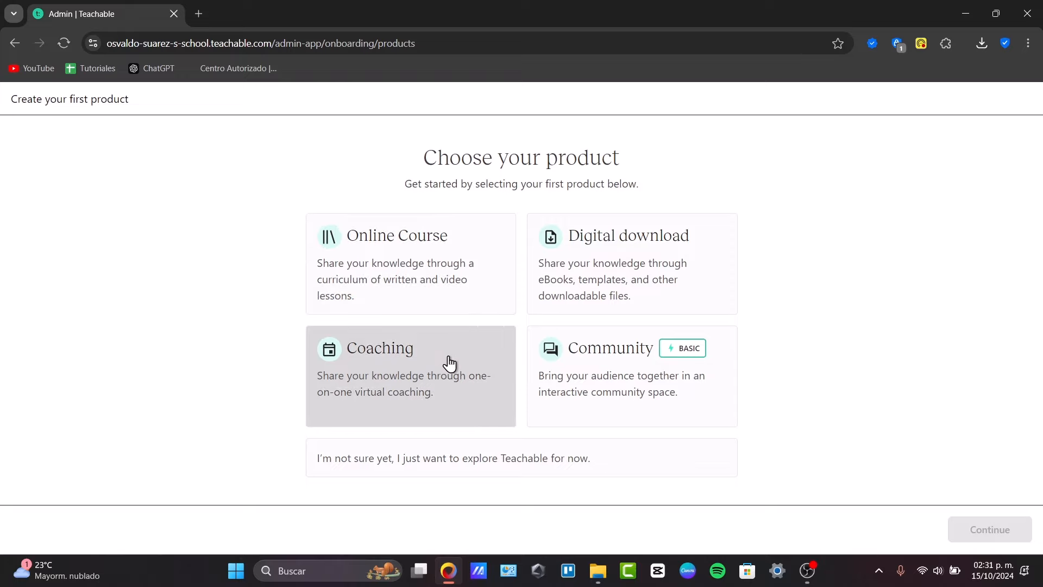
Pick the Coaching card as the first product and continue.
{"action": "left_click", "coordinate": [411, 374]}
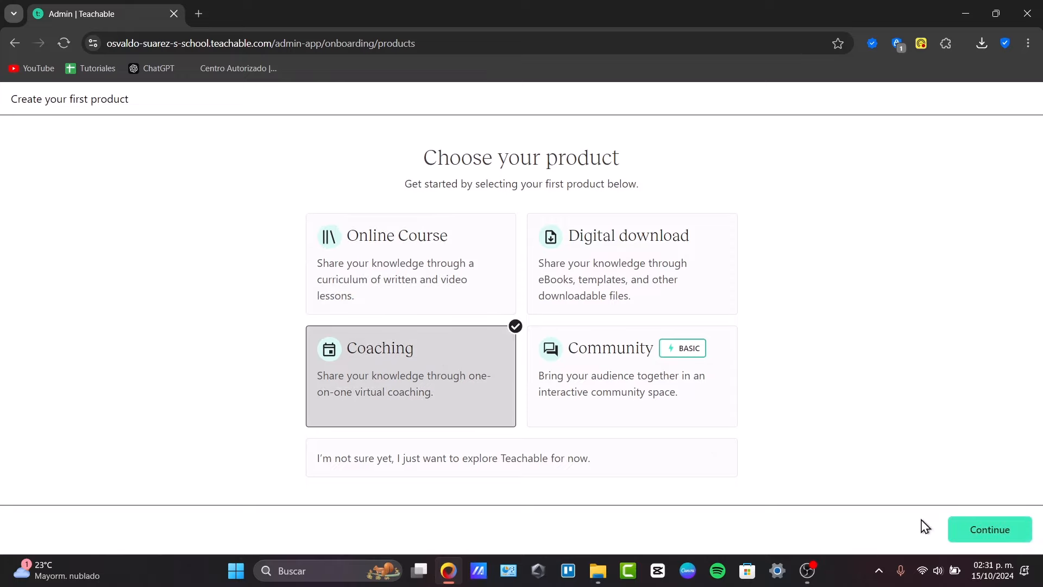
{"action": "left_click", "coordinate": [989, 528]}
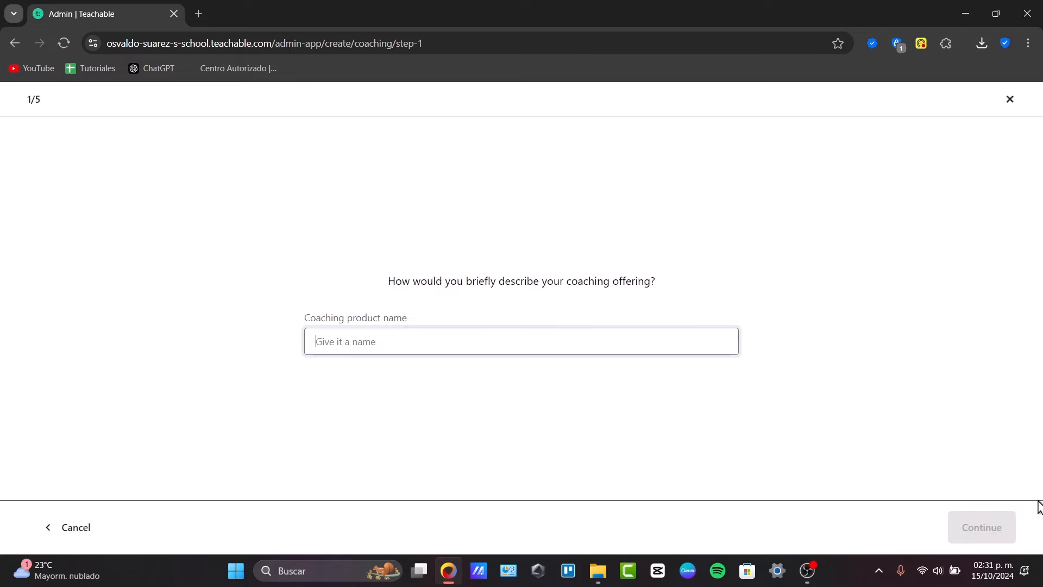
Focus the coaching product name field, ready for the name.
{"action": "left_click", "coordinate": [521, 342]}
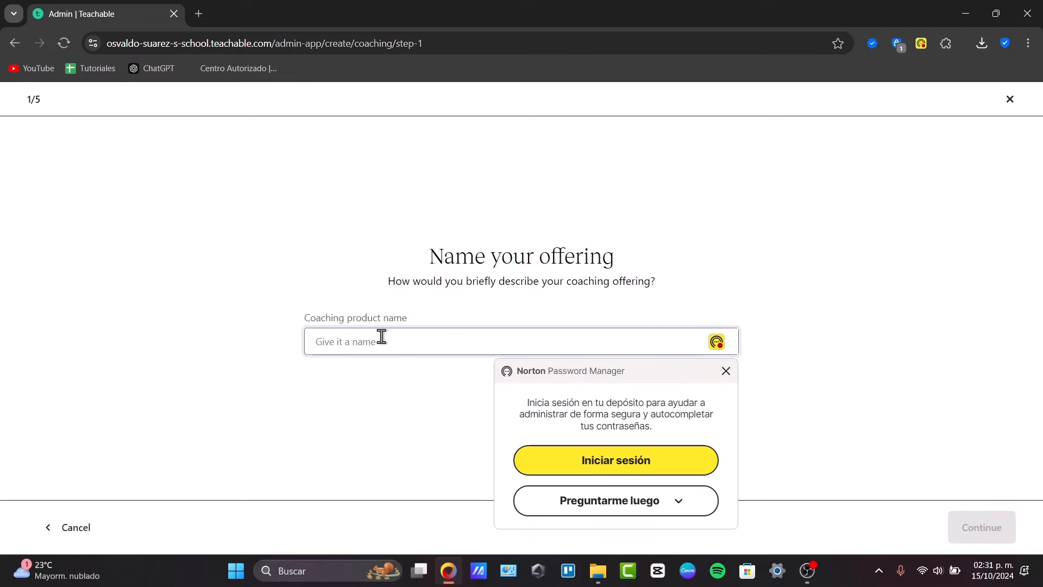
{"action": "mouse_move", "coordinate": [737, 381]}
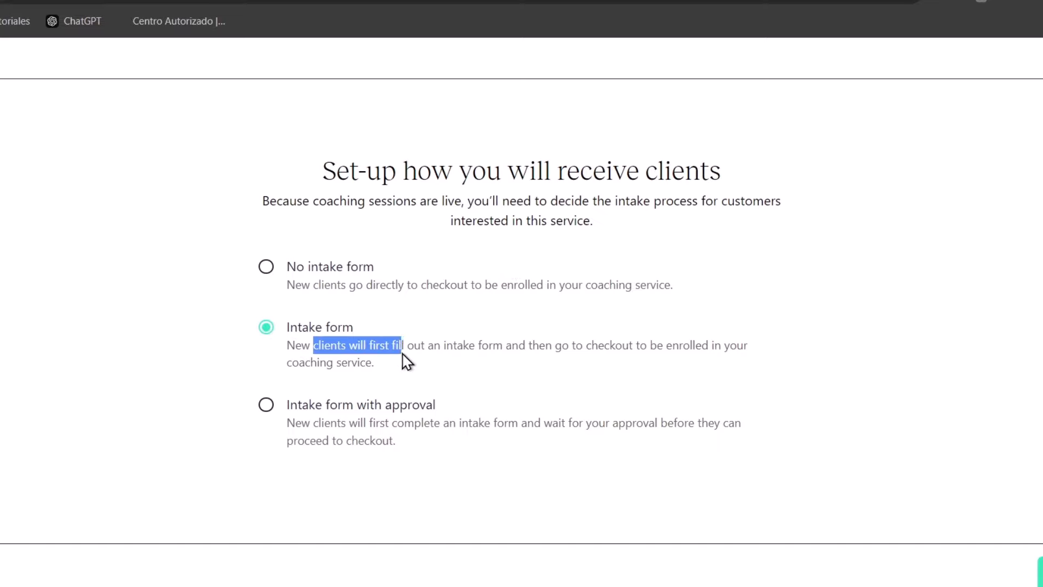
Choose 'Intake form with approval' as the client intake process.
{"action": "left_click_drag", "start_coordinate": [403, 344], "coordinate": [525, 345]}
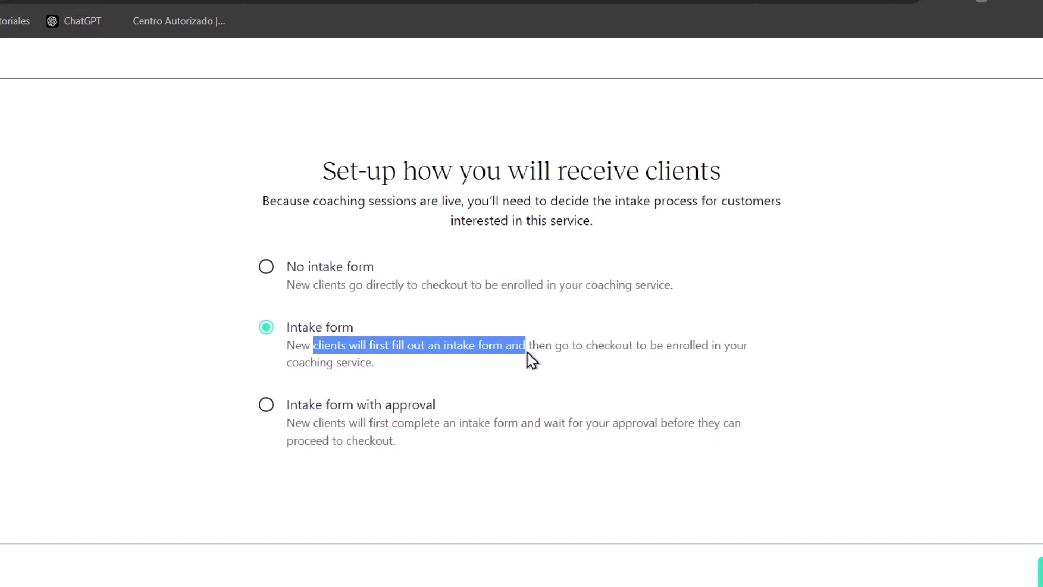
{"action": "left_click_drag", "start_coordinate": [526, 344], "coordinate": [741, 344]}
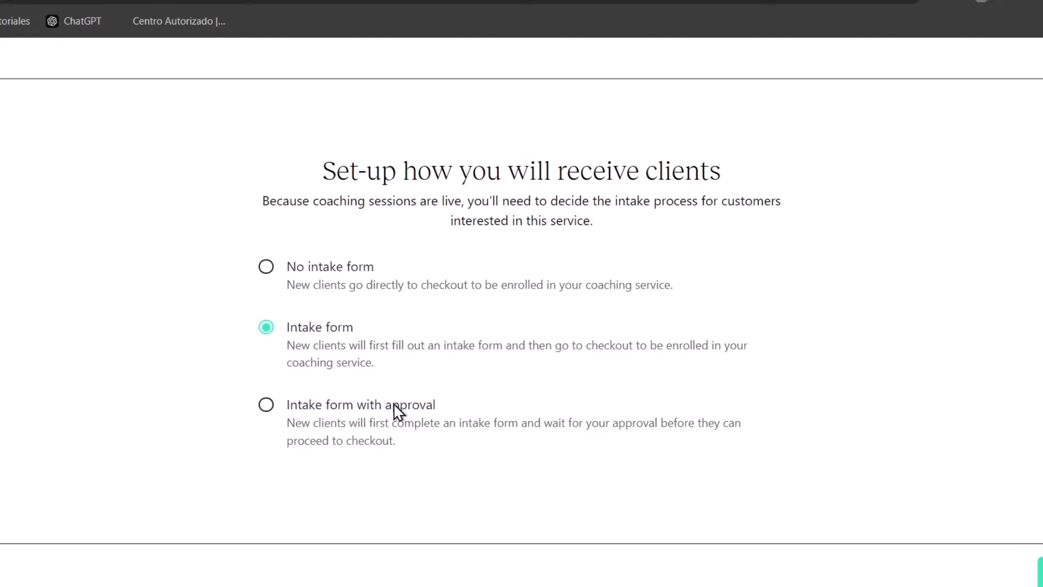
{"action": "left_click", "coordinate": [266, 404]}
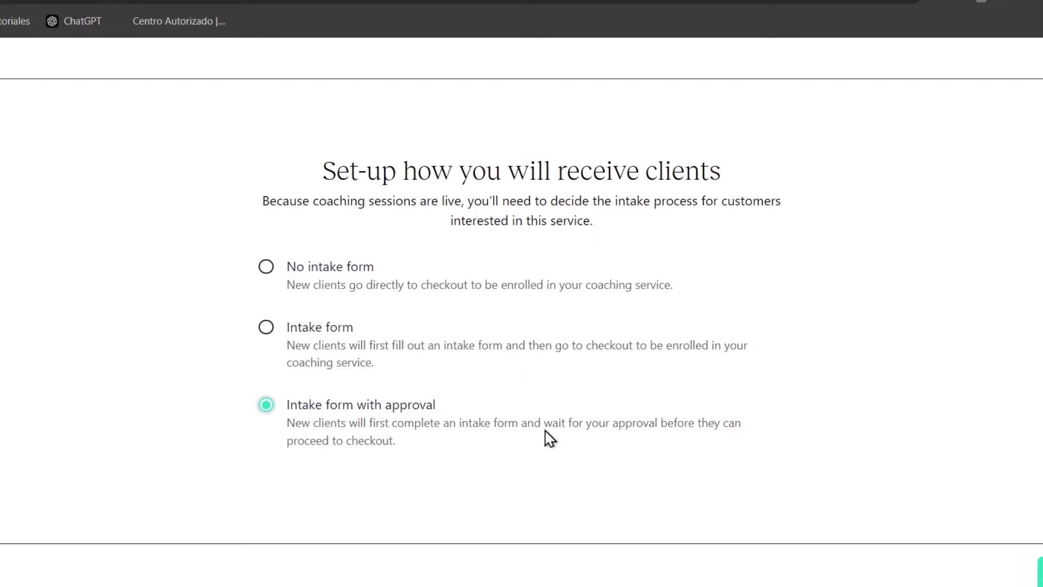
{"action": "left_click_drag", "start_coordinate": [545, 422], "coordinate": [685, 429]}
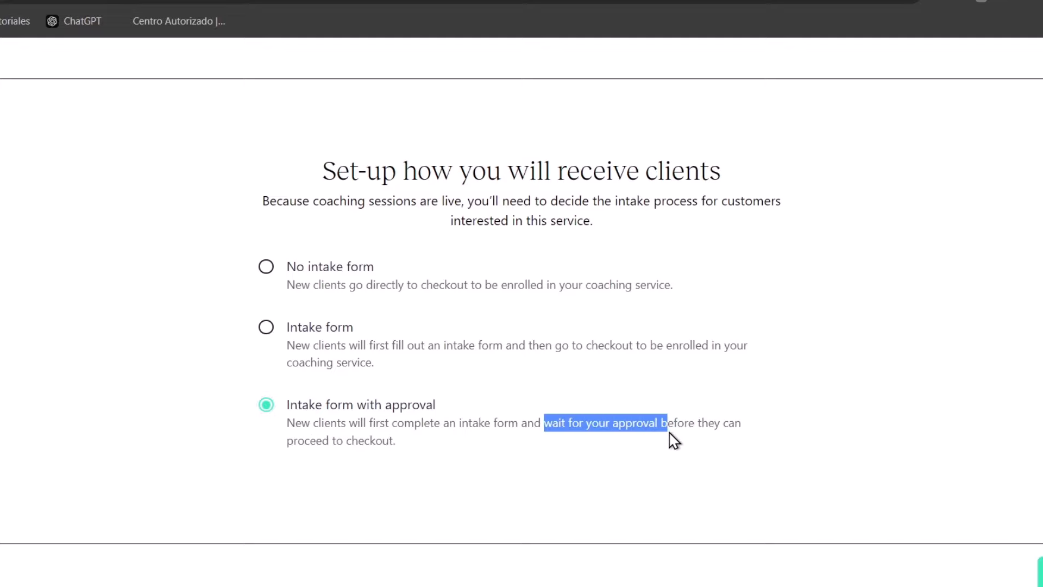
{"action": "left_click", "coordinate": [590, 460]}
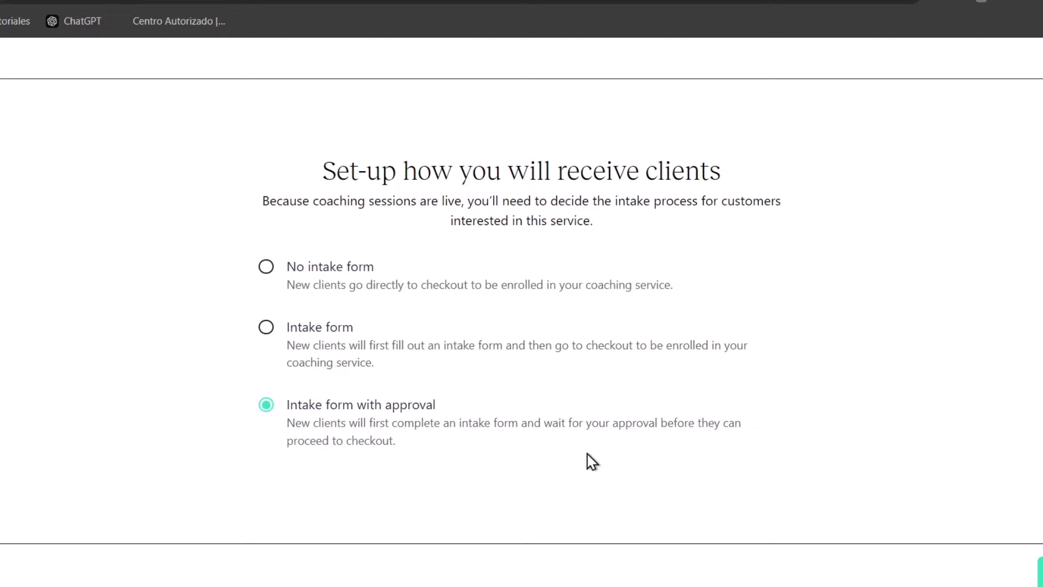
{"action": "mouse_move", "coordinate": [362, 263]}
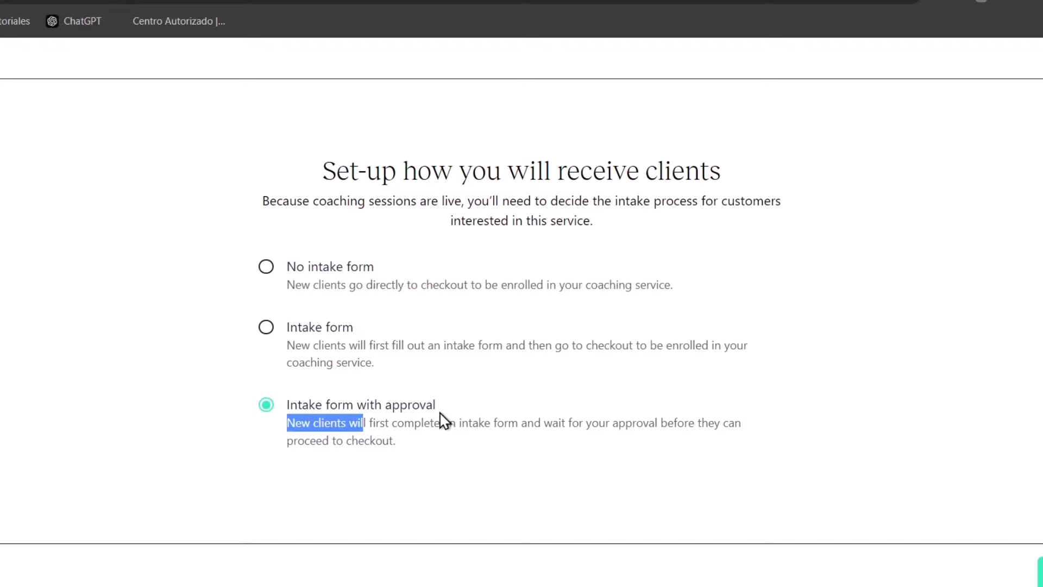
{"action": "mouse_move", "coordinate": [426, 420]}
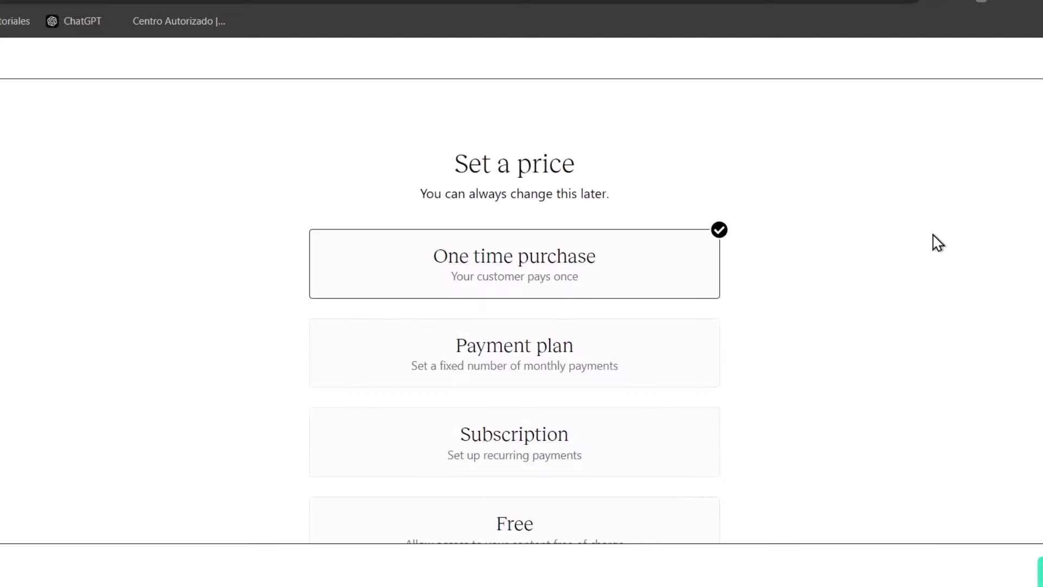
Select One time purchase as the pricing option.
{"action": "left_click_drag", "start_coordinate": [433, 194], "coordinate": [595, 193]}
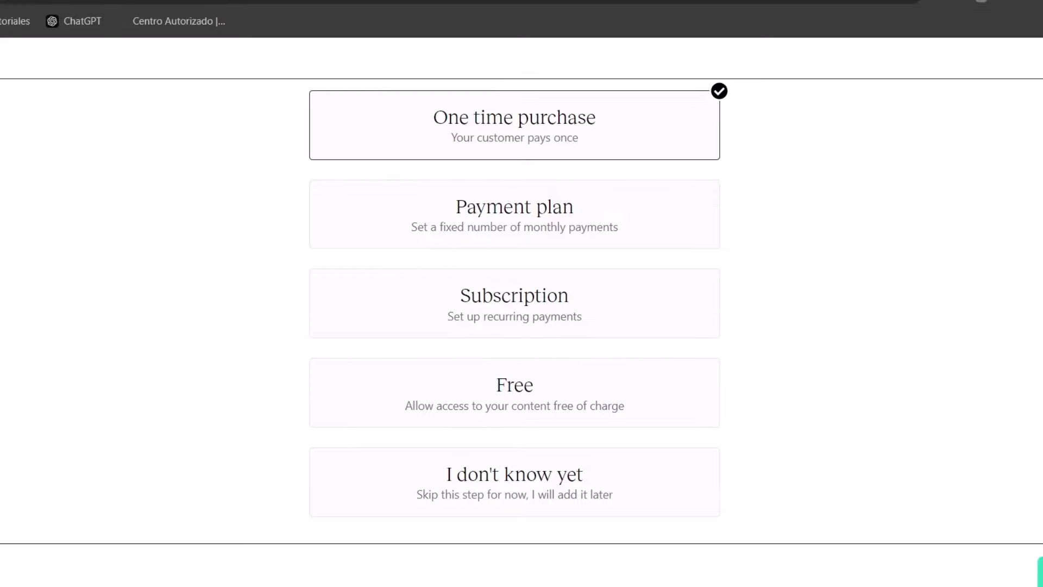
{"action": "left_click", "coordinate": [240, 239]}
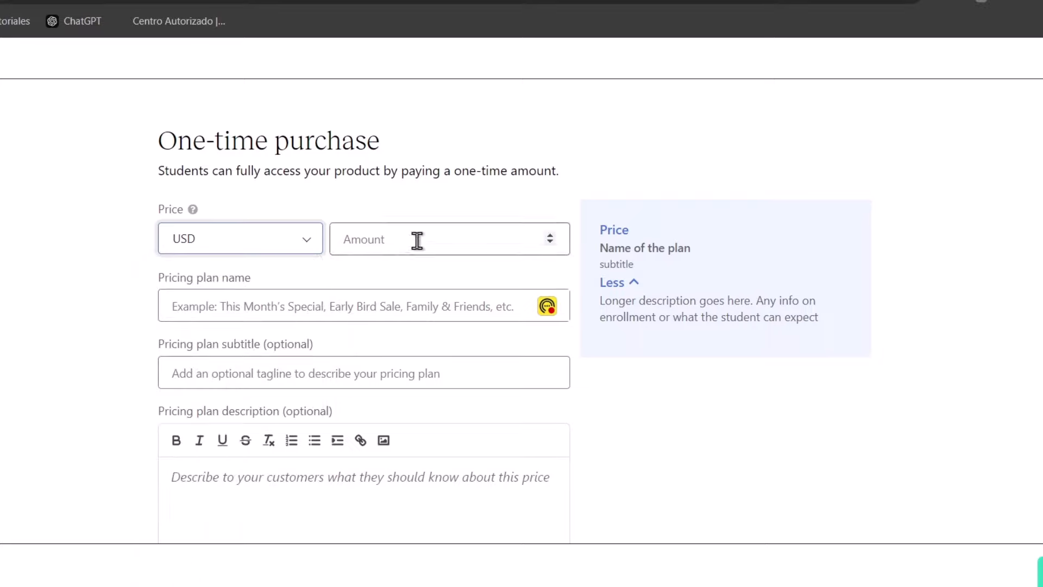
Enter amount 5, plan name 'Starter Plan' and subtitle 'For Beginners only'.
{"action": "type", "text": "5"}
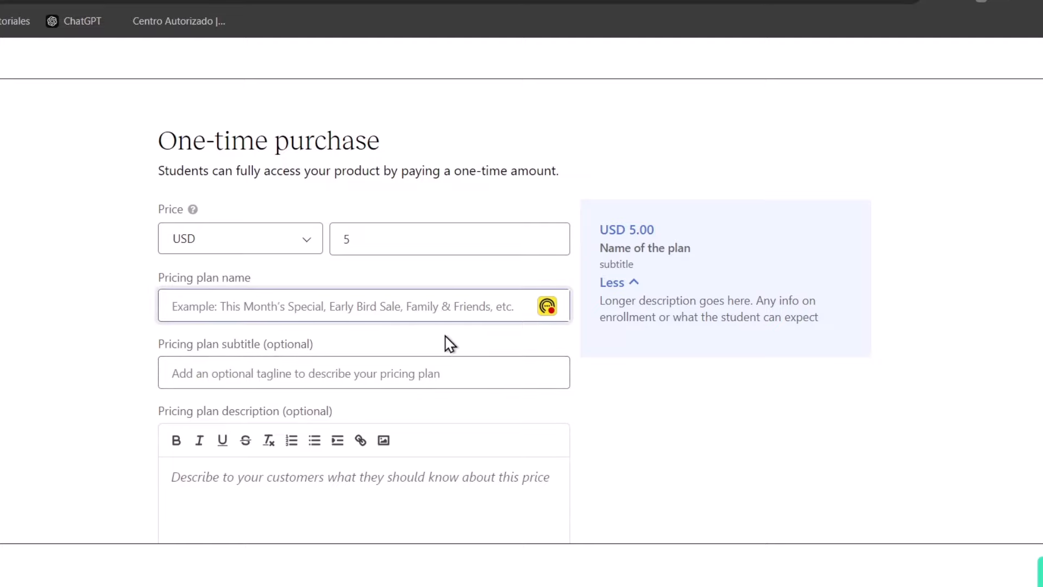
{"action": "type", "text": "Starter"}
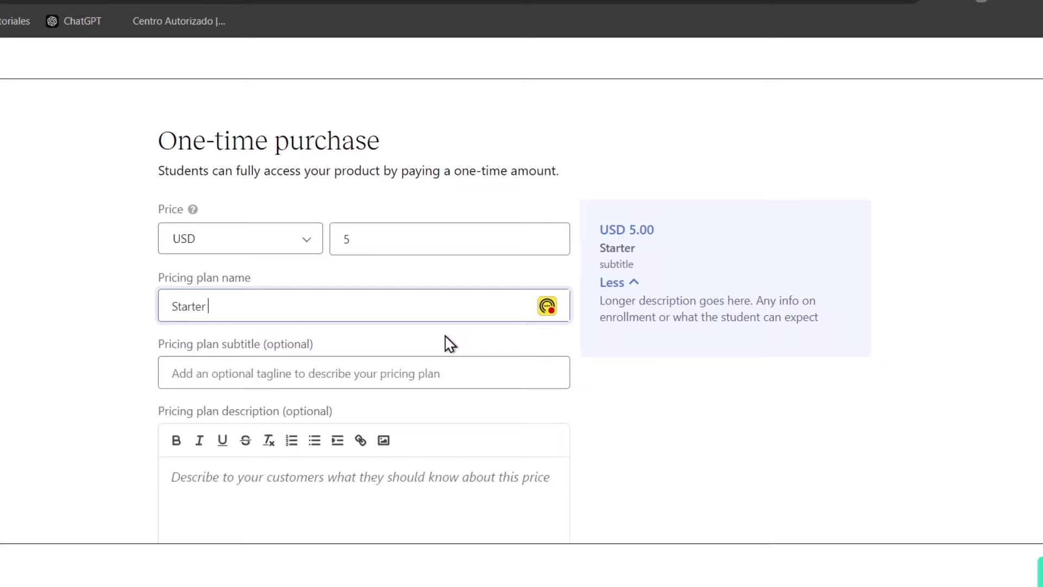
{"action": "type", "text": "Plan"}
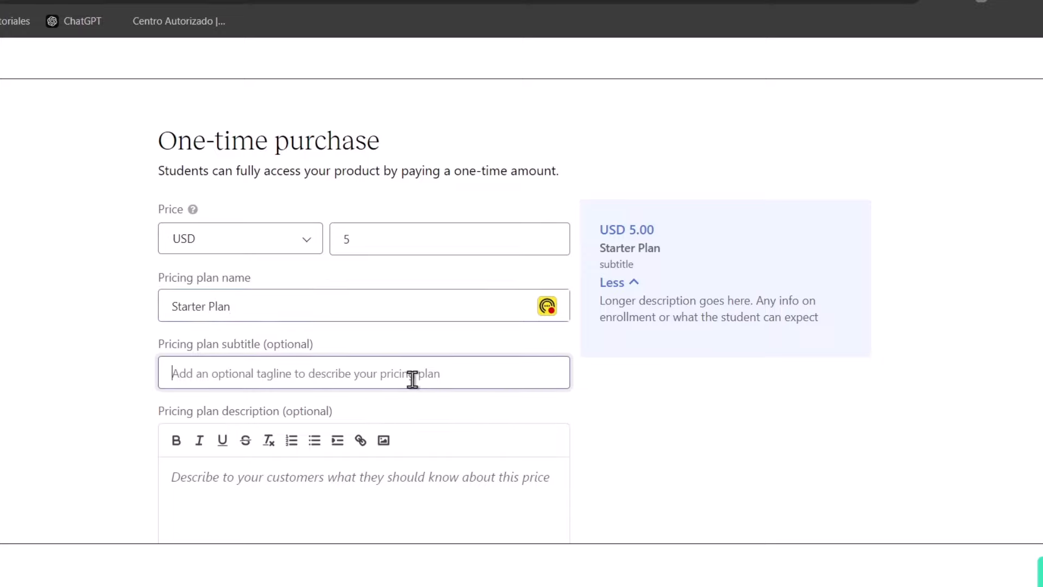
{"action": "type", "text": "For"}
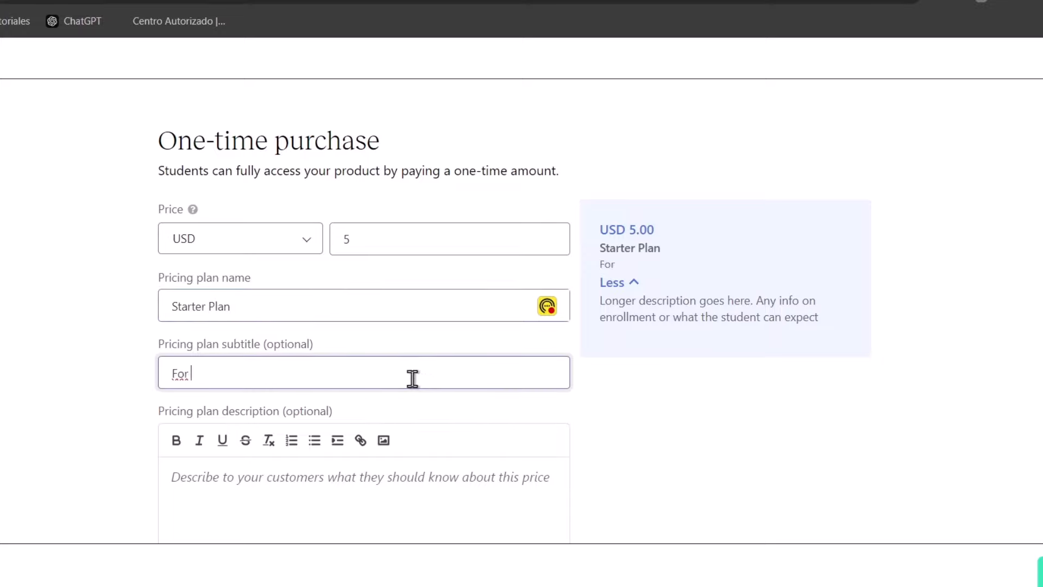
{"action": "type", "text": "Beginners only"}
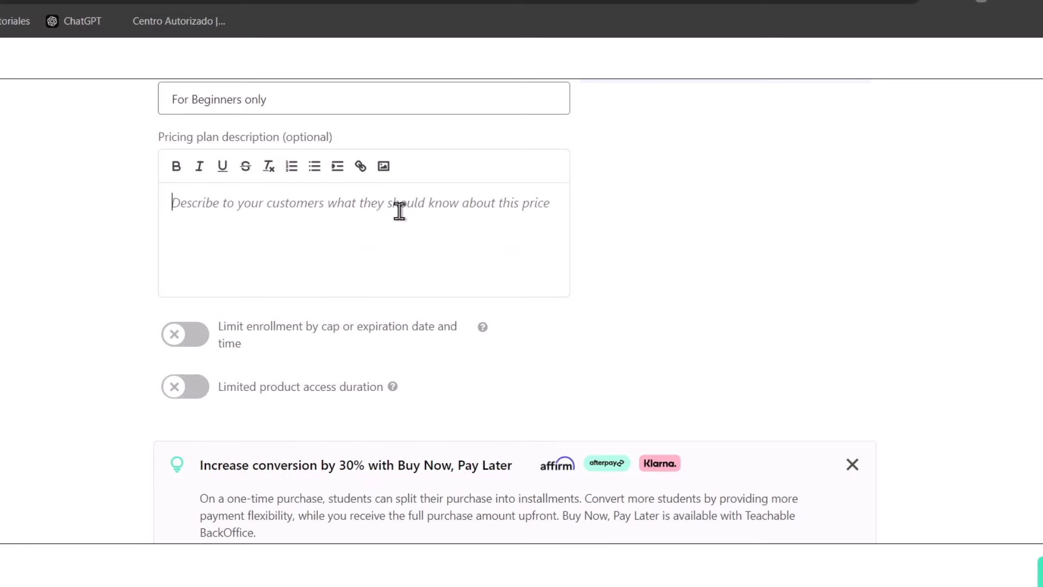
{"action": "type", "text": "This"}
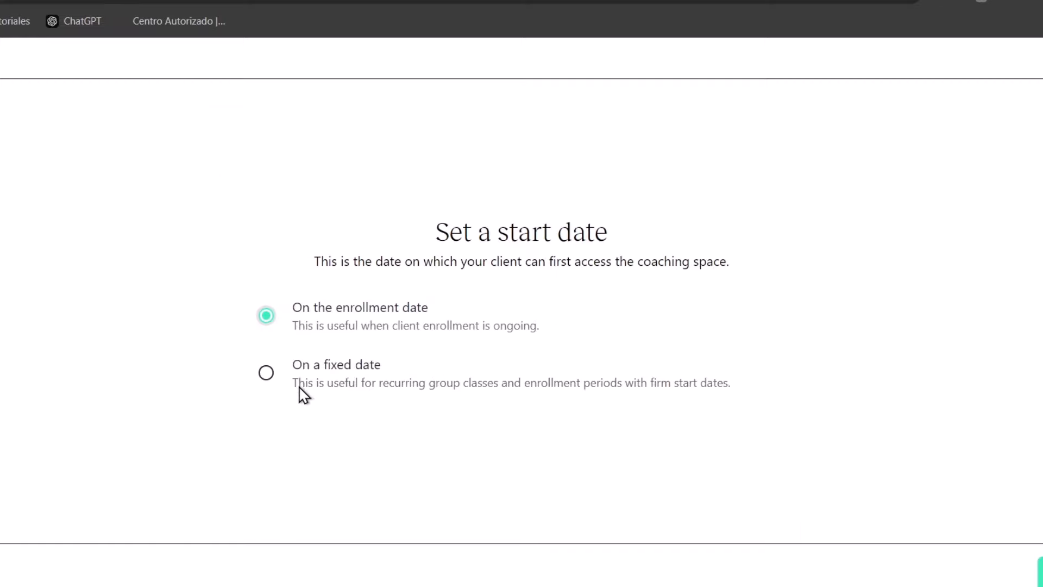
Choose 'On a fixed date' and pick the start date in the date picker.
{"action": "left_click", "coordinate": [266, 373]}
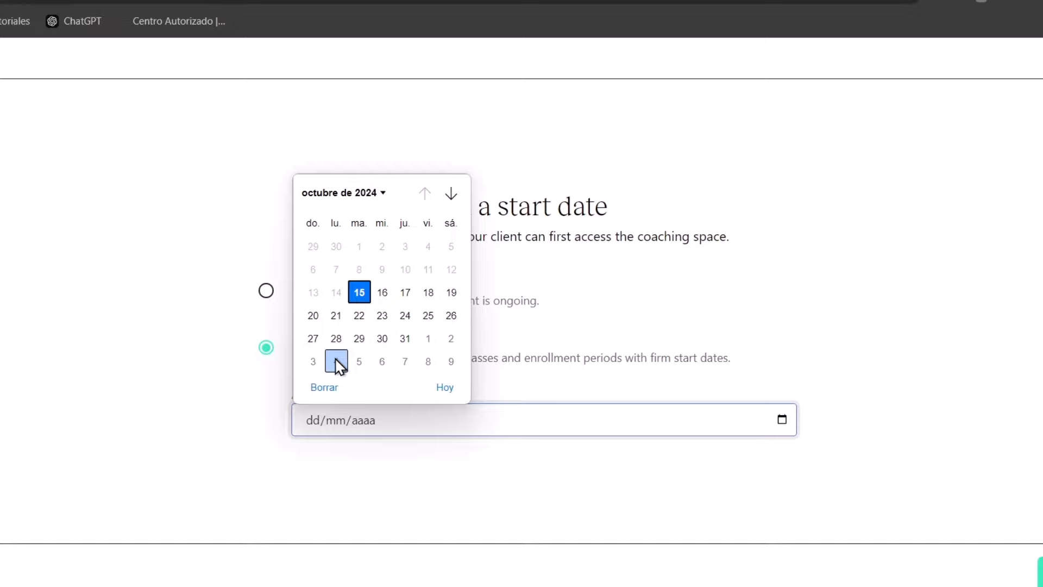
{"action": "left_click", "coordinate": [336, 361]}
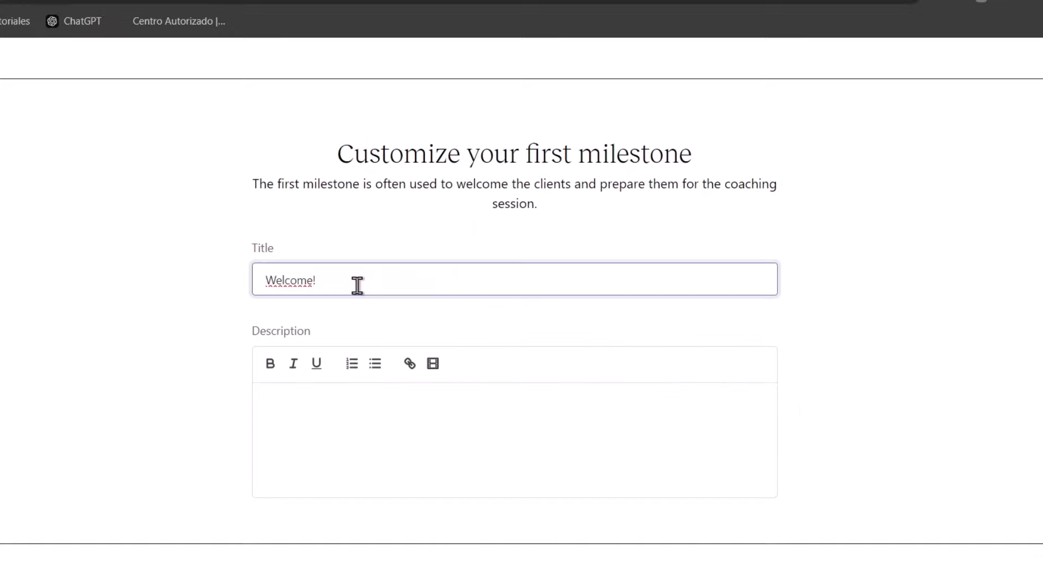
Replace the default milestone title and begin writing its description.
{"action": "left_click_drag", "start_coordinate": [328, 183], "coordinate": [596, 184]}
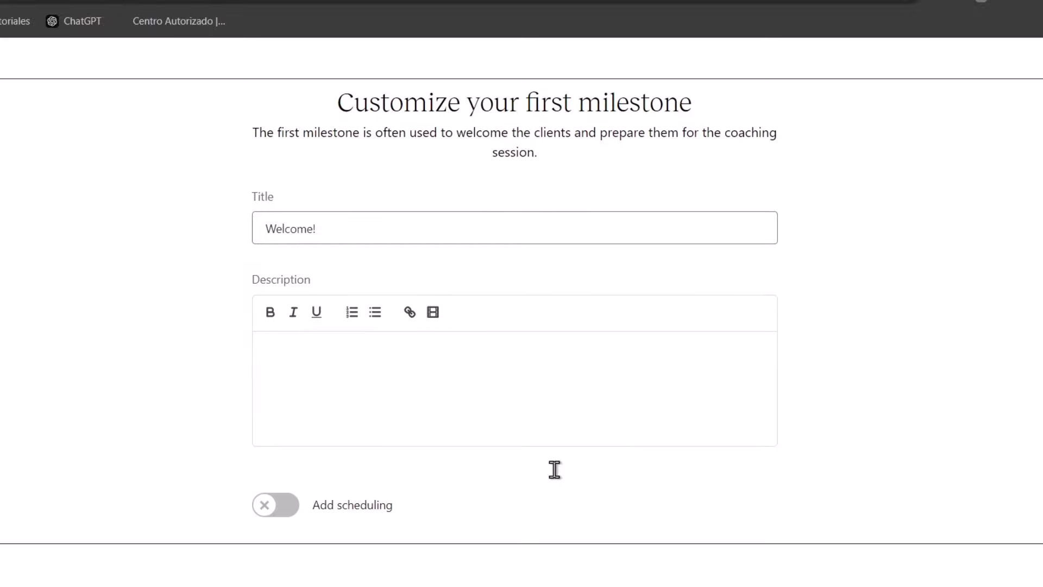
{"action": "left_click", "coordinate": [343, 227]}
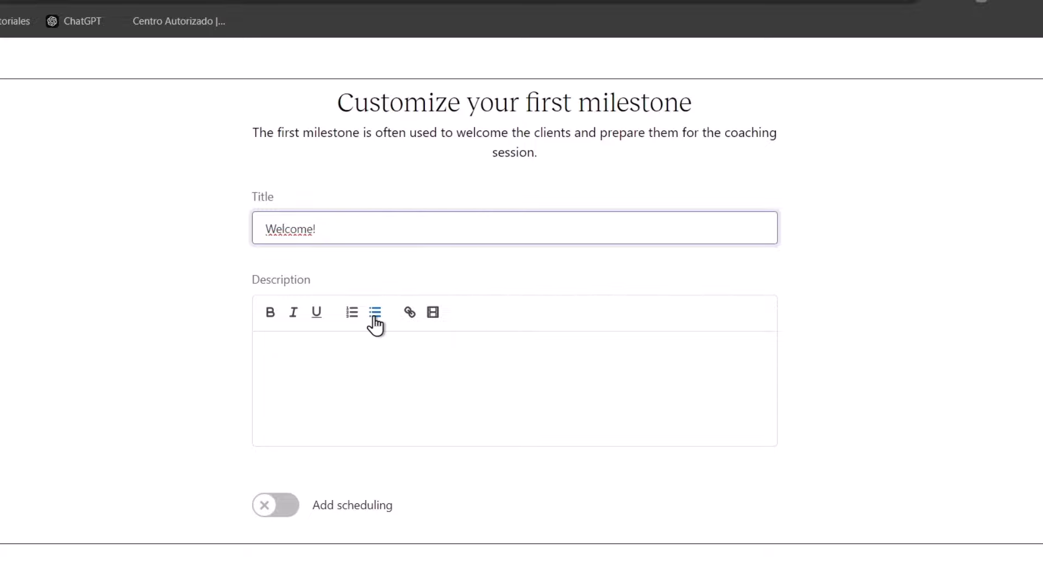
{"action": "left_click", "coordinate": [433, 312]}
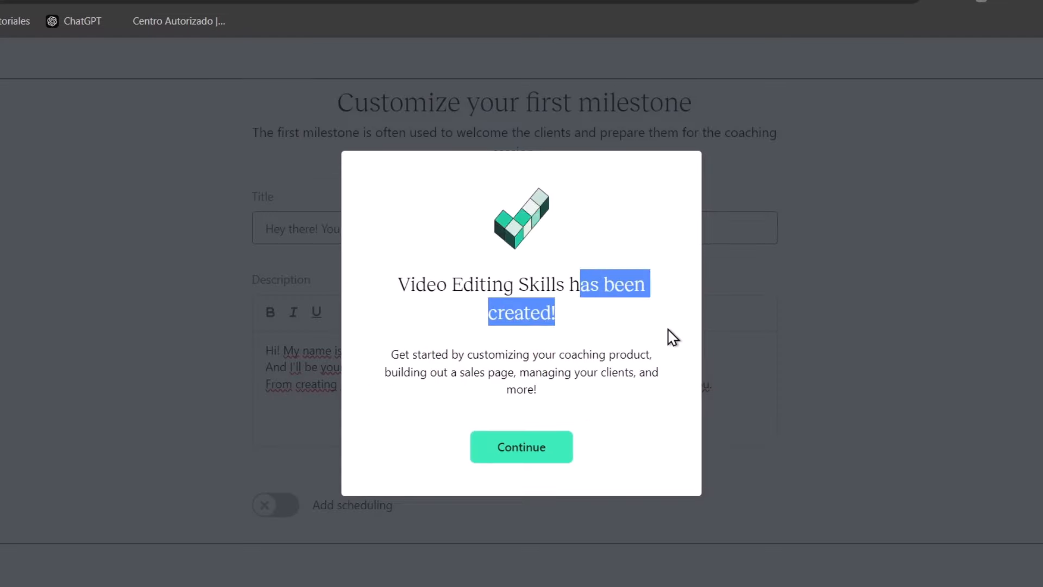
Dismiss the success message, focus the Name field, and scroll through the product settings.
{"action": "left_click", "coordinate": [521, 447]}
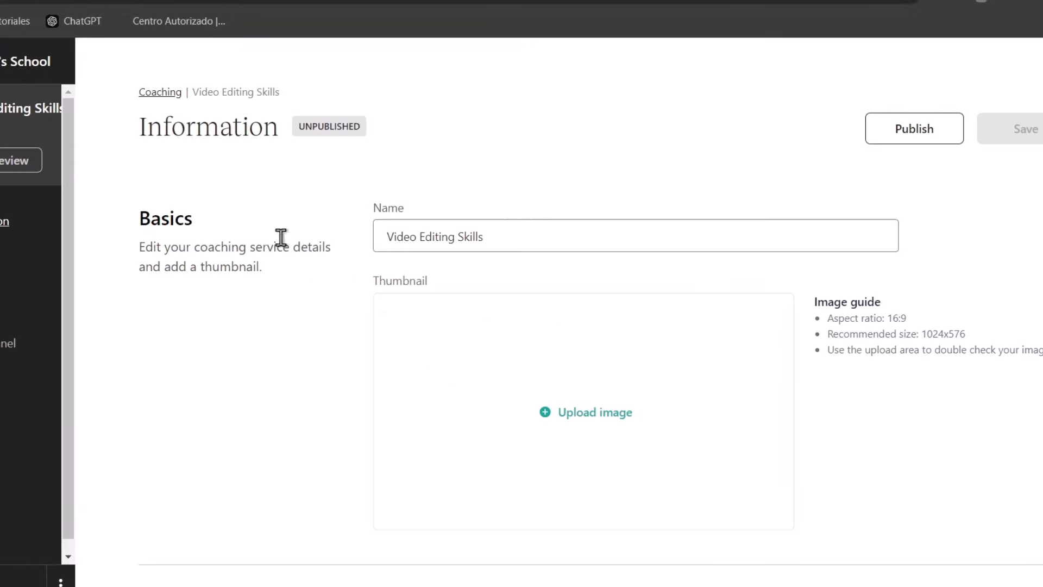
{"action": "left_click", "coordinate": [634, 235]}
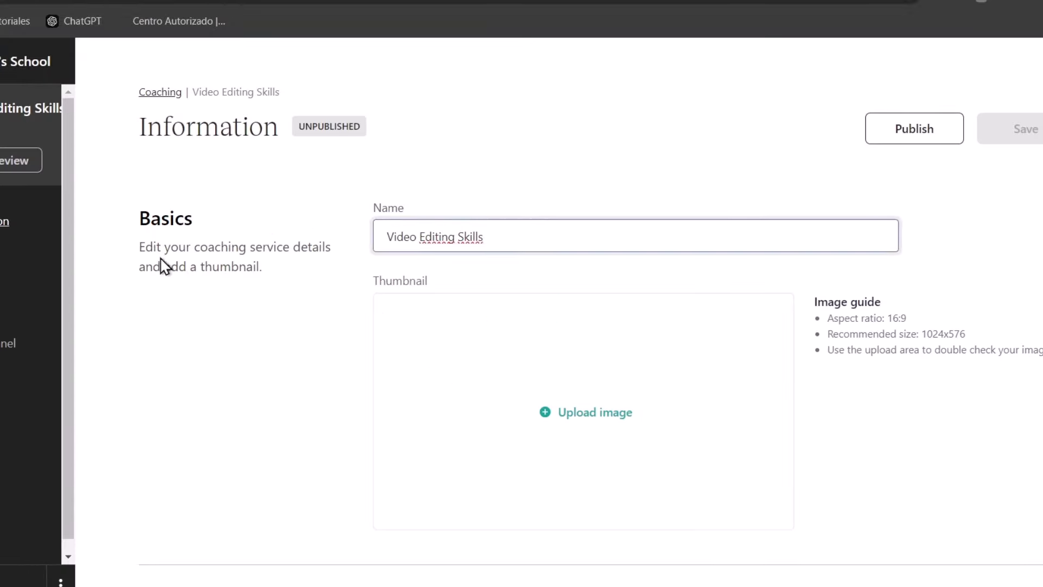
{"action": "scroll", "scroll_direction": "down", "scroll_amount": 3}
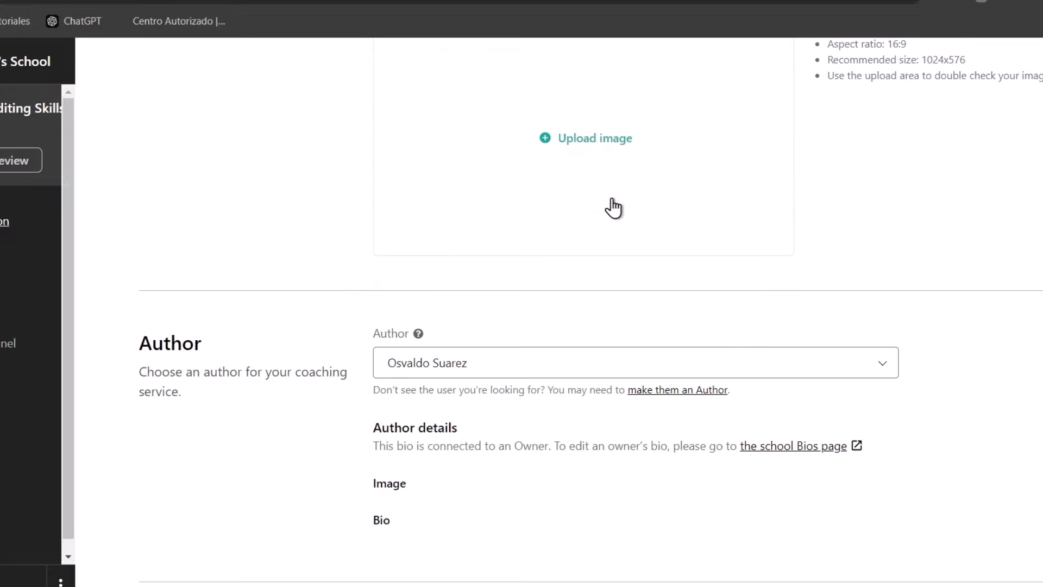
{"action": "scroll", "scroll_direction": "down", "scroll_amount": 3}
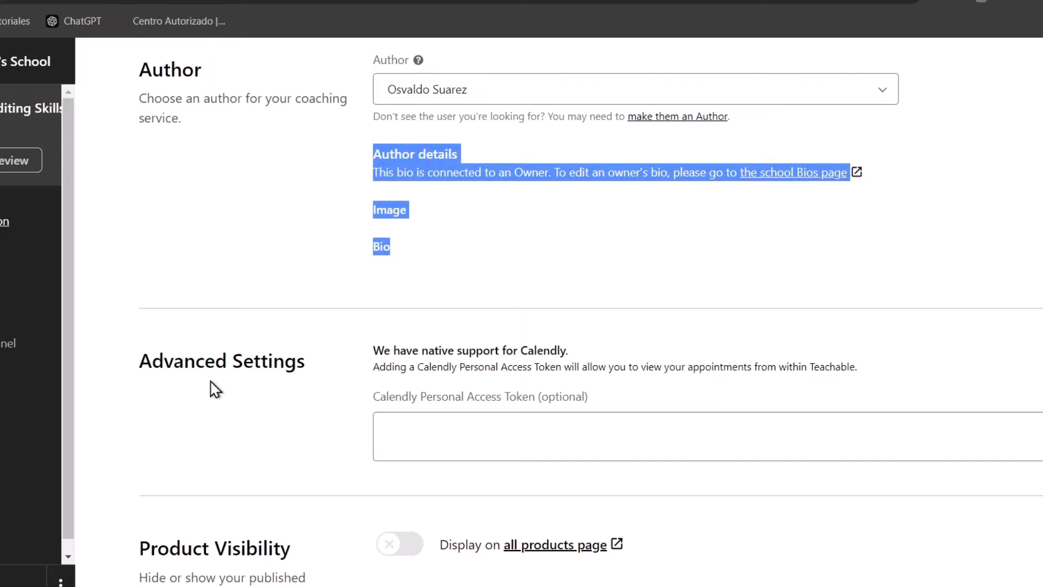
{"action": "scroll", "scroll_direction": "down", "scroll_amount": 3}
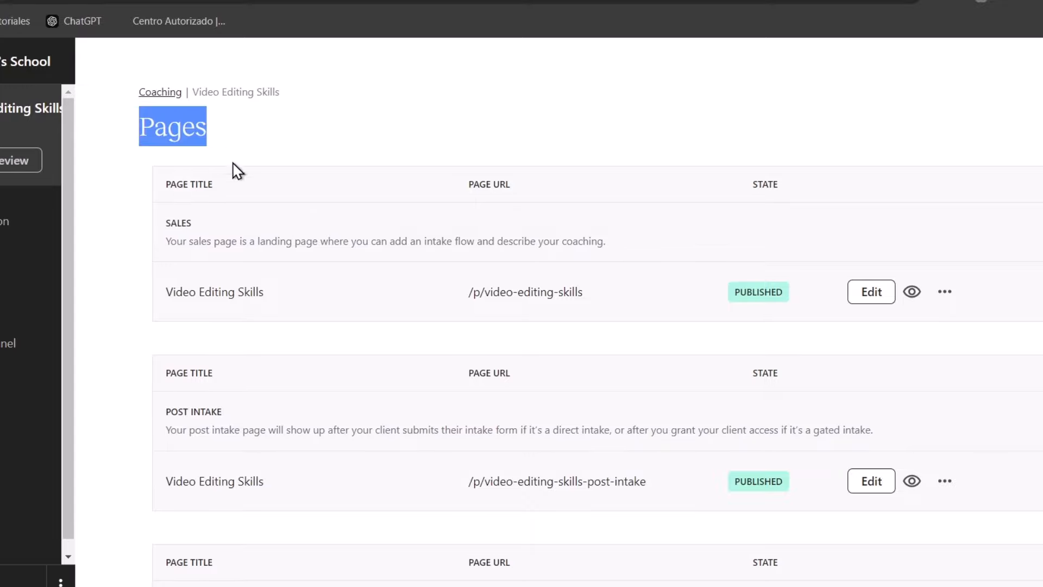
Preview the coaching product's Checkout page from the Pages list, then dismiss the preview notes.
{"action": "scroll", "scroll_direction": "down", "scroll_amount": 3}
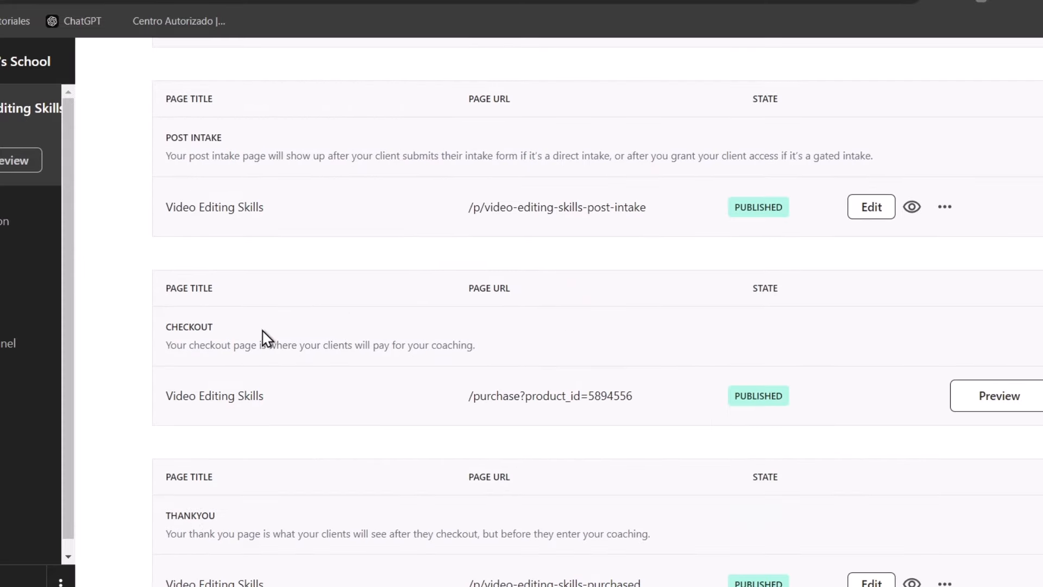
{"action": "left_click", "coordinate": [999, 395]}
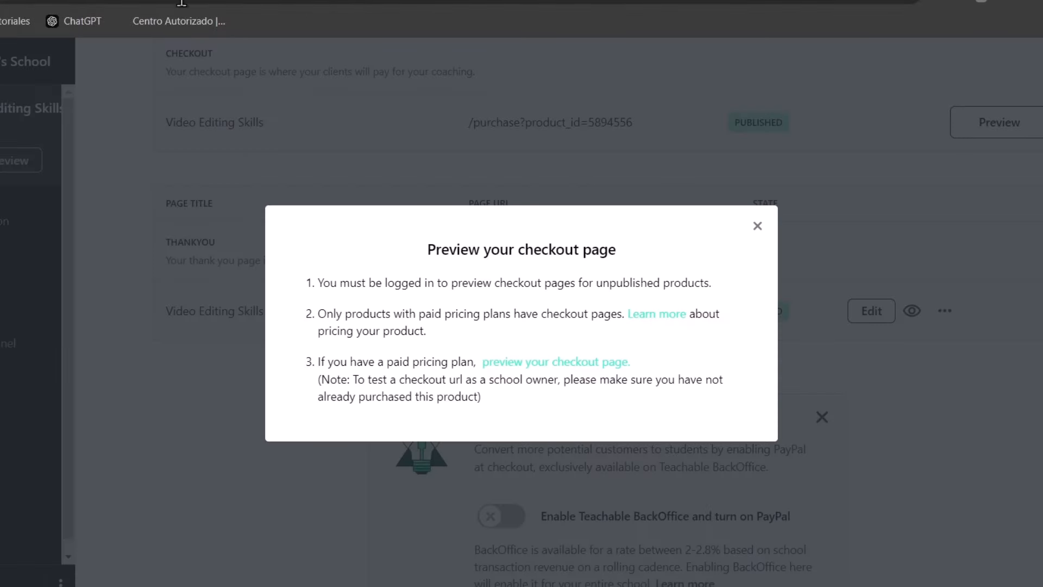
{"action": "left_click", "coordinate": [756, 225]}
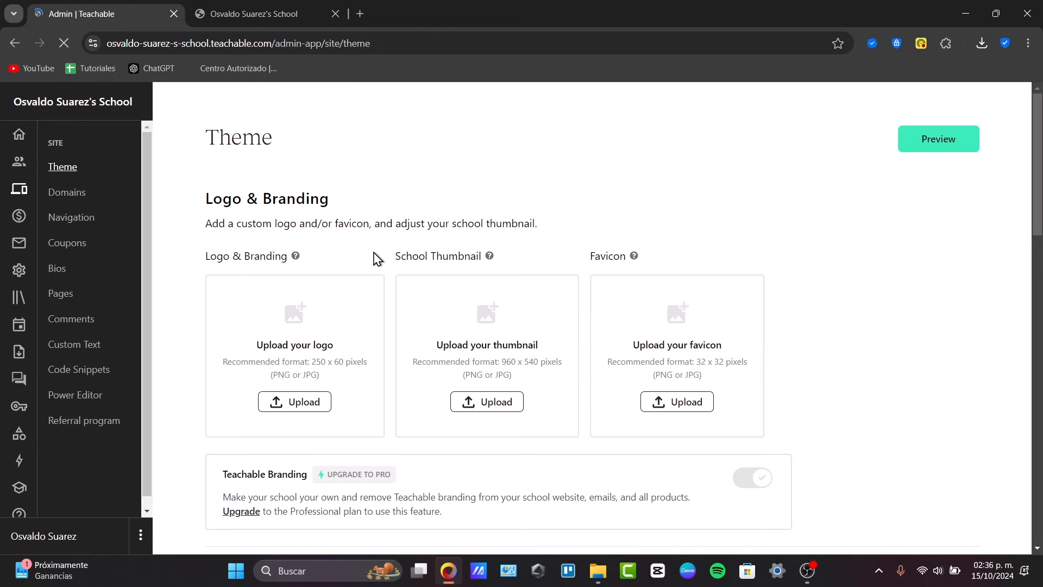
Open the school's Navigation settings and scroll through the landing page and navigation bar options.
{"action": "left_click", "coordinate": [70, 217]}
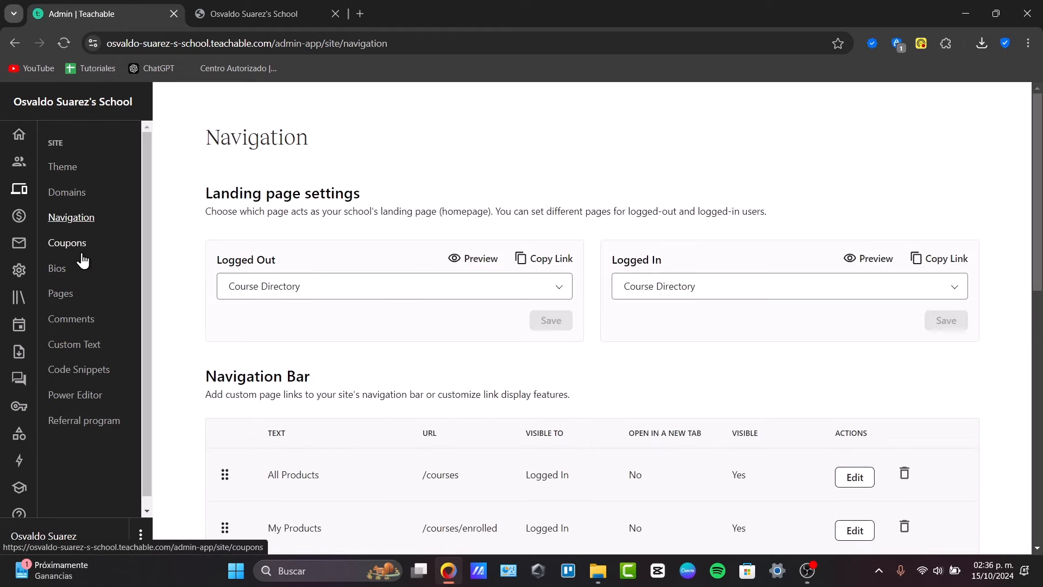
{"action": "scroll", "scroll_direction": "down", "scroll_amount": 3}
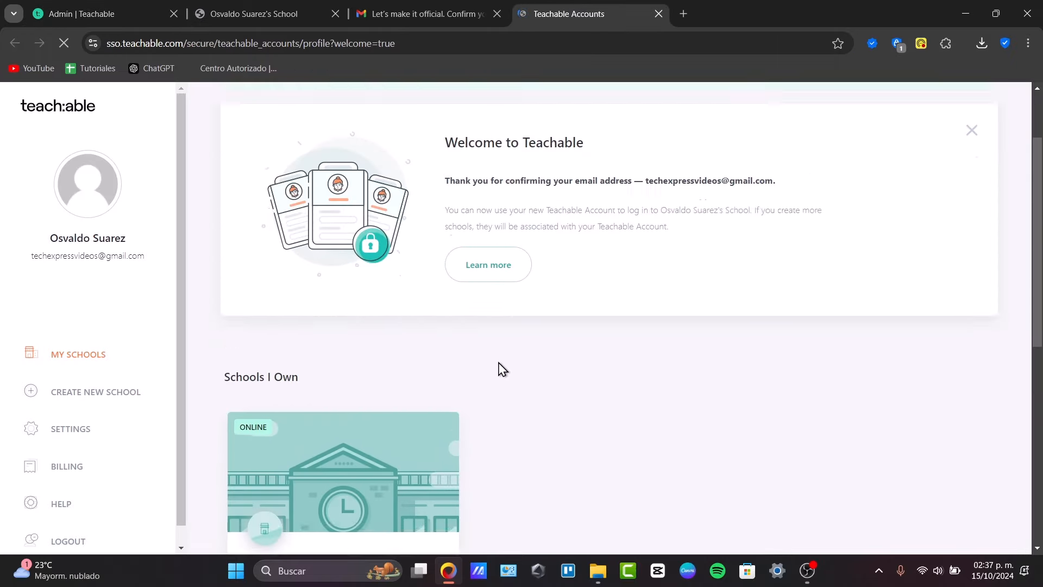
View the account's Create New School and Billing pages, then close the Teachable Accounts tab.
{"action": "left_click", "coordinate": [95, 392]}
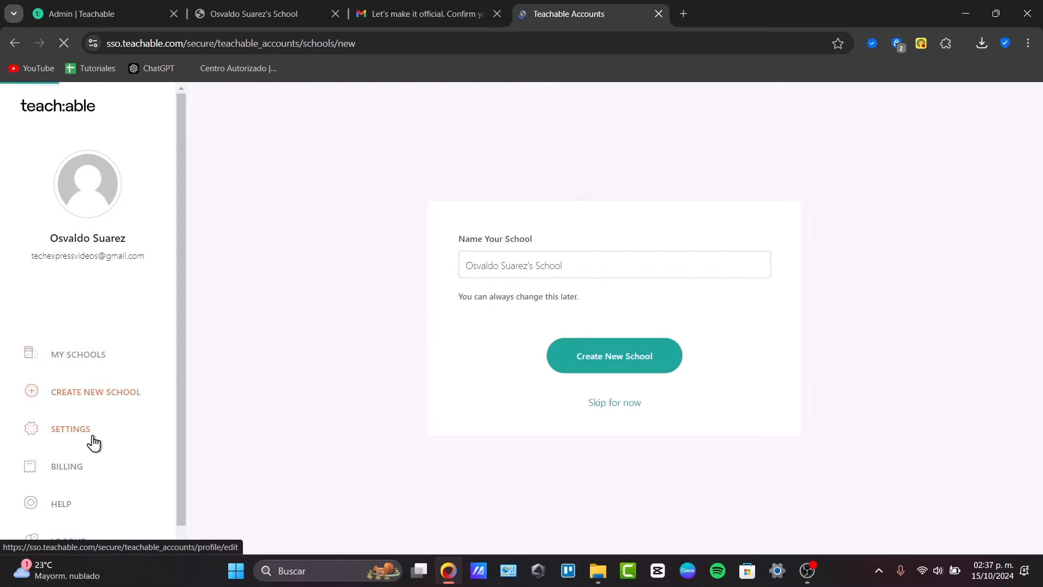
{"action": "left_click", "coordinate": [67, 465]}
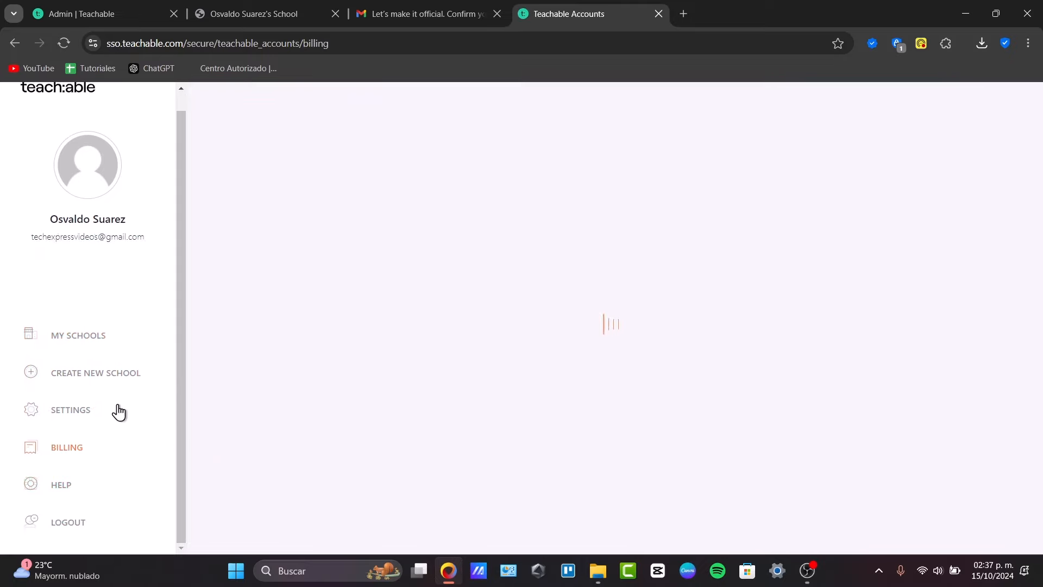
{"action": "left_click", "coordinate": [77, 334]}
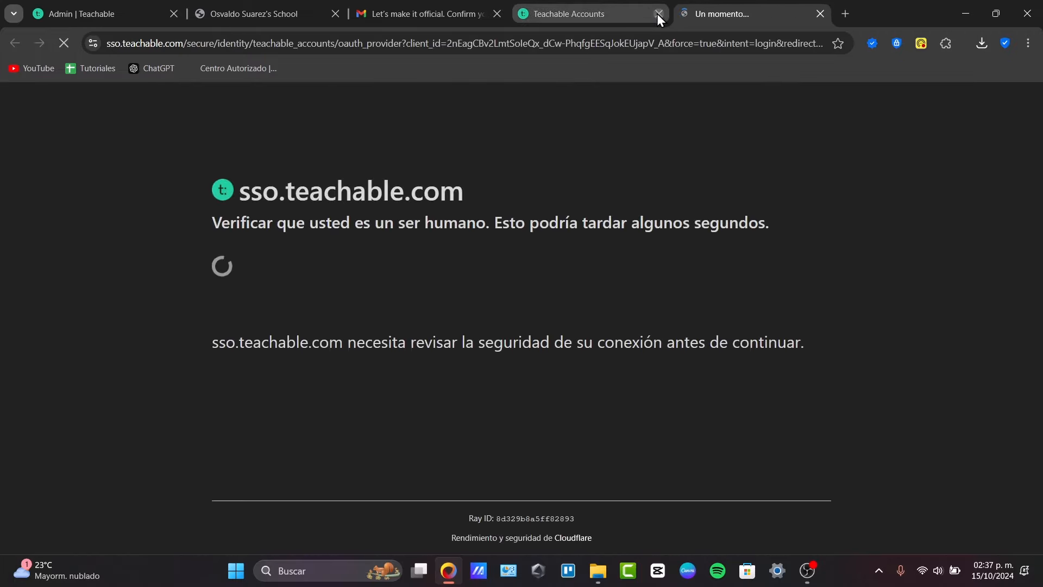
{"action": "left_click", "coordinate": [658, 13]}
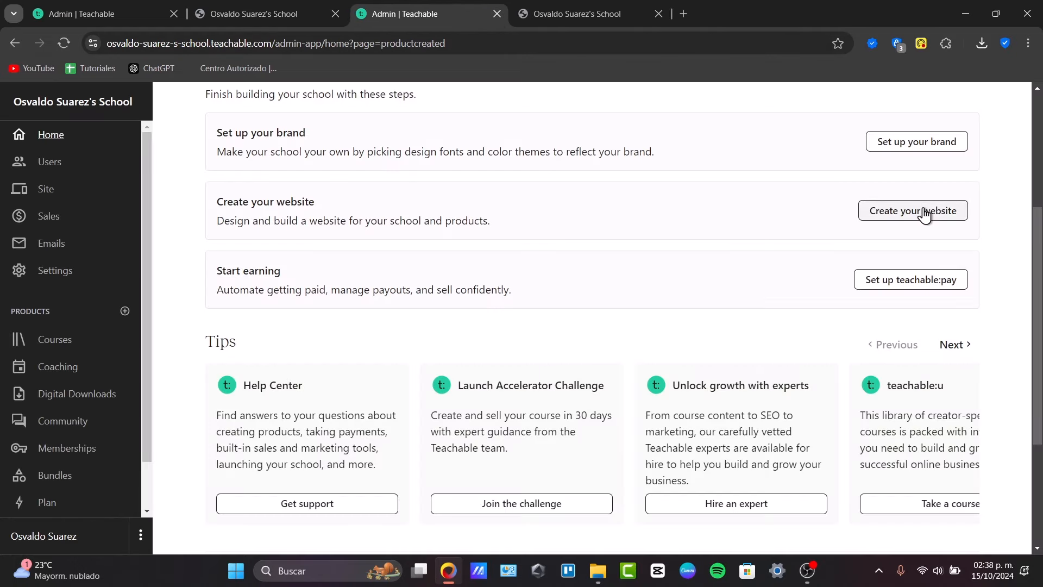
Open the site Pages list and preview the Privacy Policy page as a student.
{"action": "left_click", "coordinate": [912, 211]}
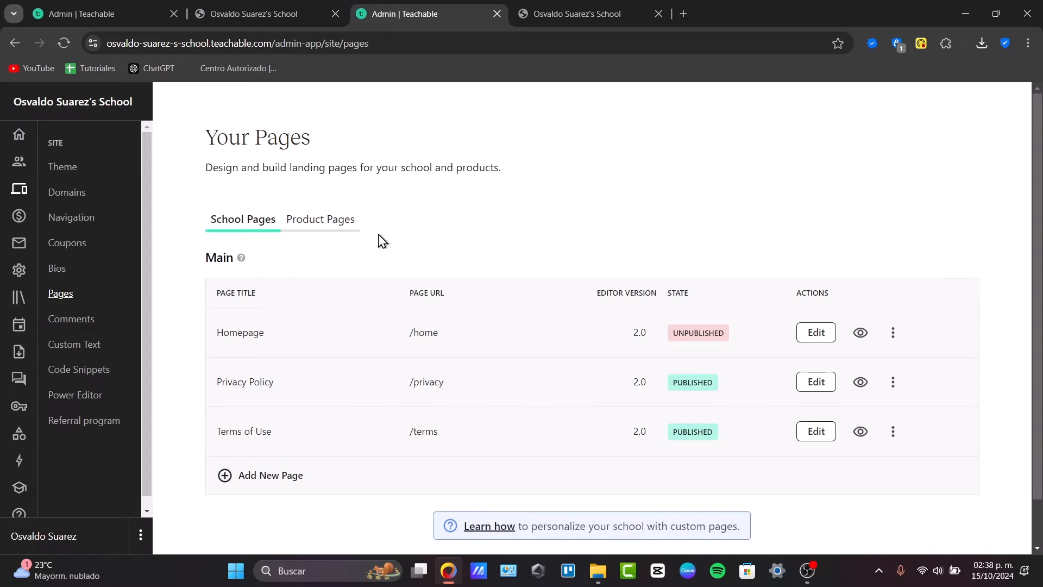
{"action": "mouse_move", "coordinate": [860, 381]}
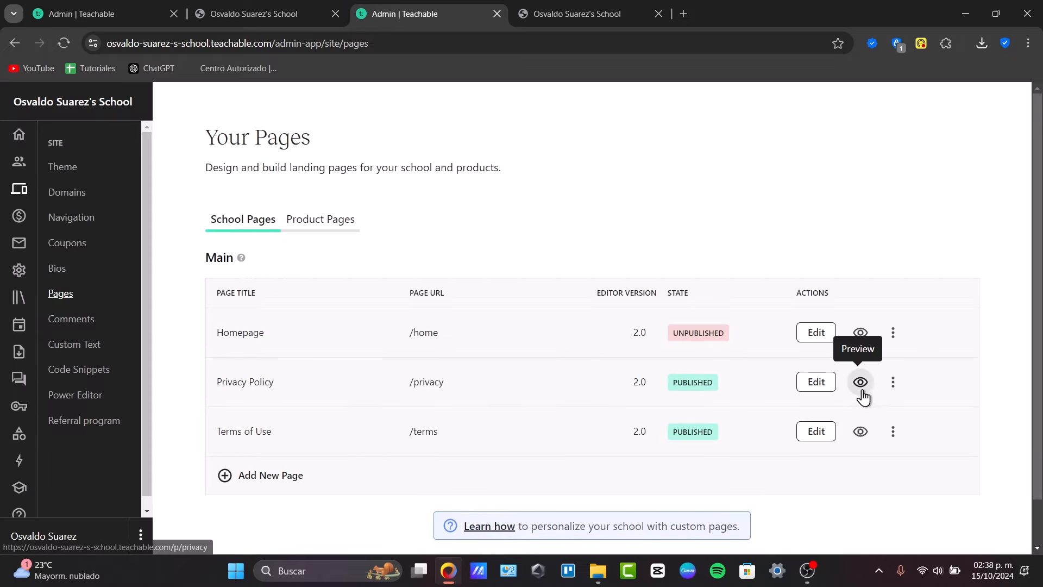
{"action": "left_click", "coordinate": [860, 382]}
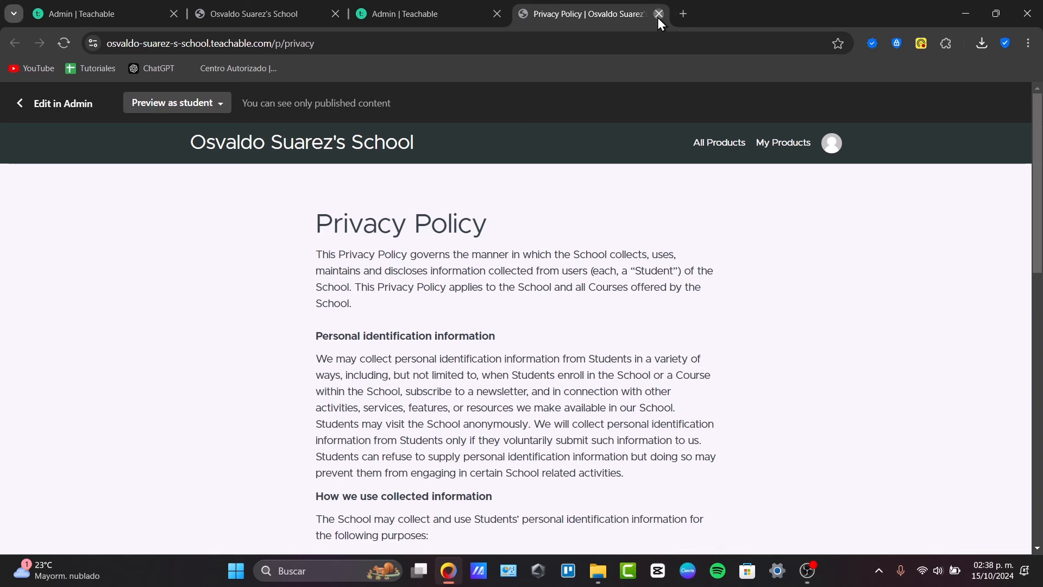
Close the Privacy Policy preview and scroll Global settings to sign-in and checkout options.
{"action": "left_click", "coordinate": [658, 13]}
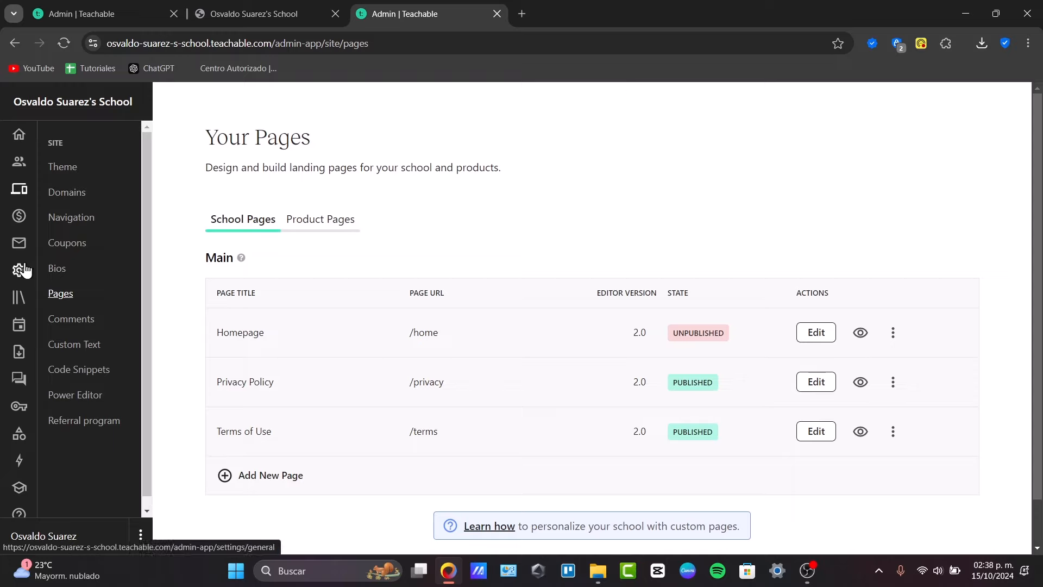
{"action": "mouse_move", "coordinate": [19, 269]}
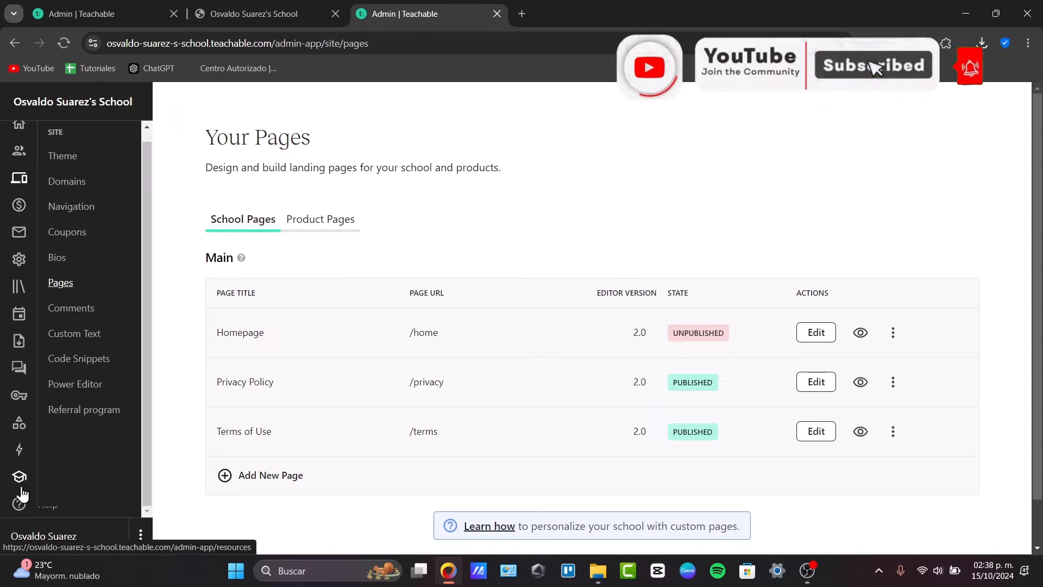
{"action": "left_click", "coordinate": [19, 259]}
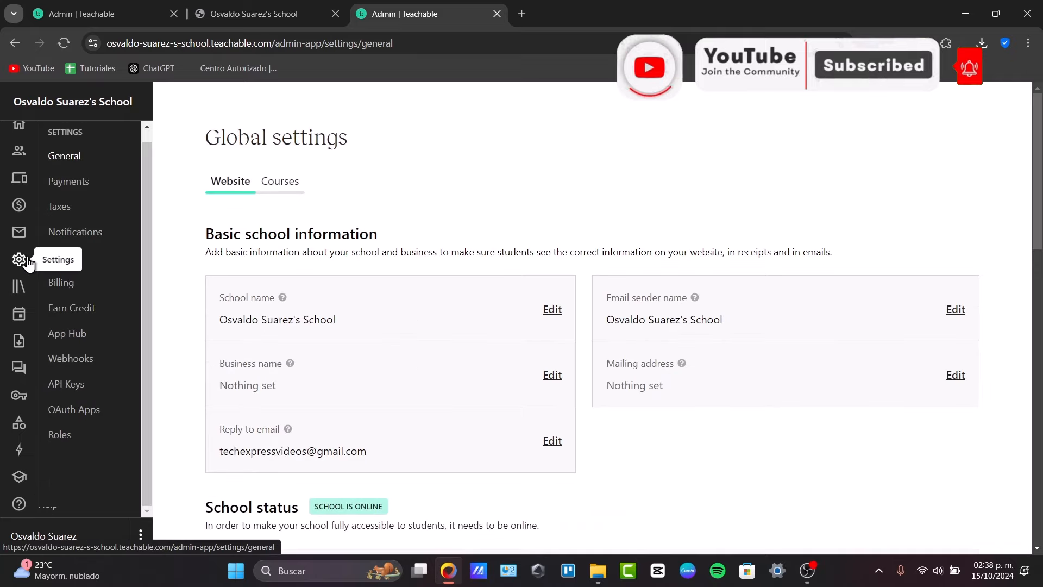
{"action": "scroll", "scroll_direction": "down", "scroll_amount": 3}
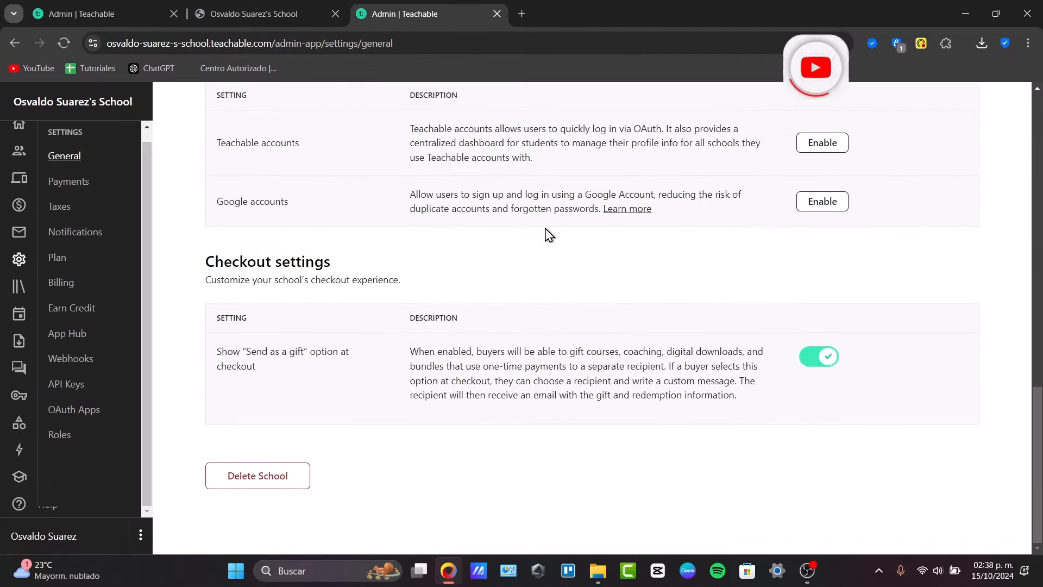